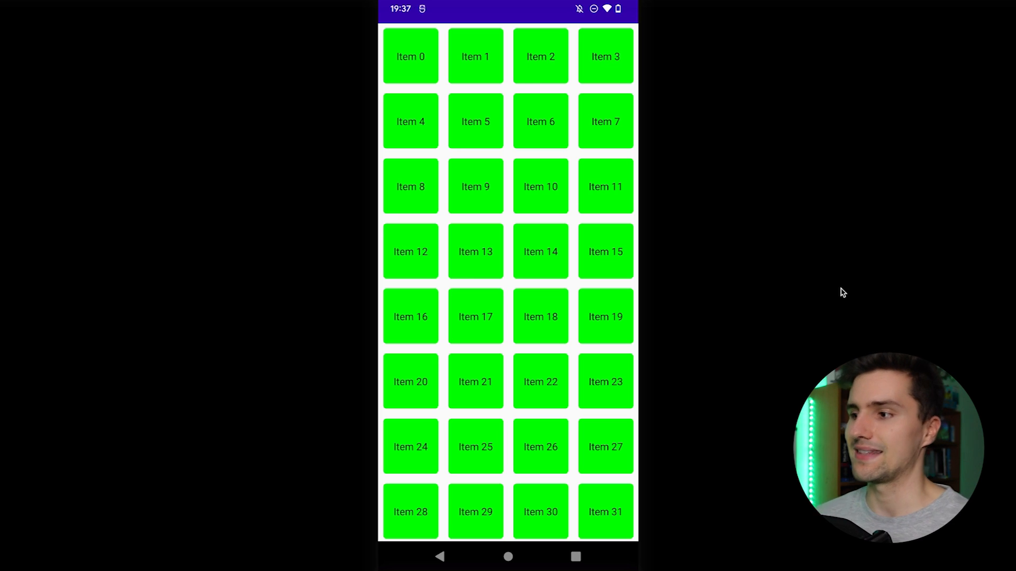
{"action": "mouse_move", "coordinate": [541, 197]}
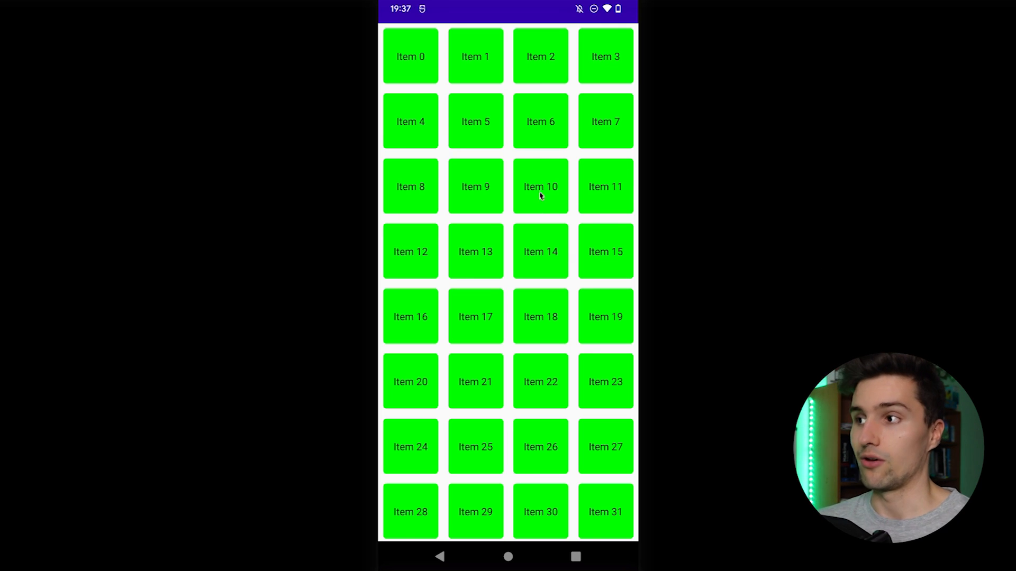
{"action": "mouse_move", "coordinate": [537, 225]}
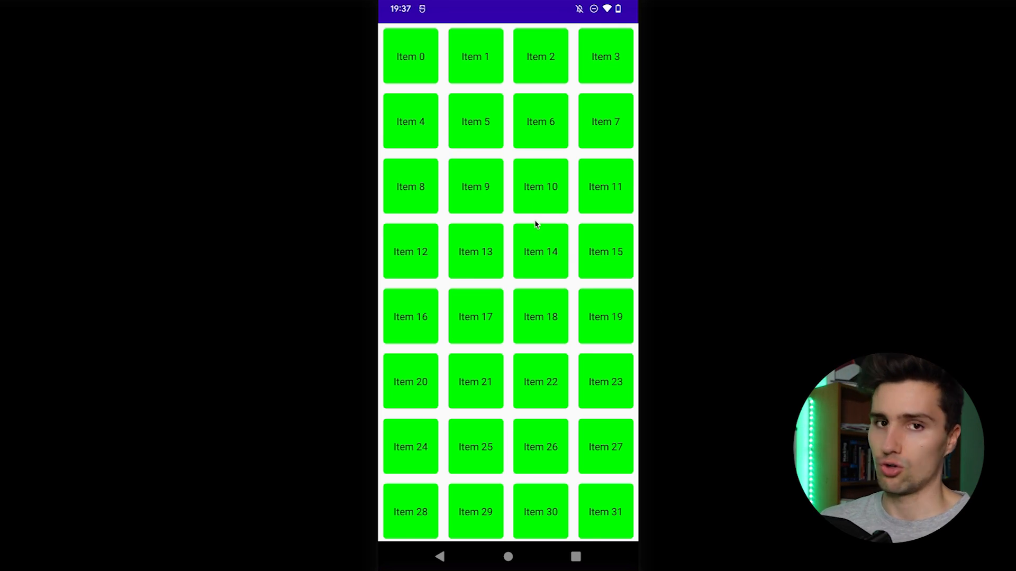
{"action": "mouse_move", "coordinate": [525, 411]}
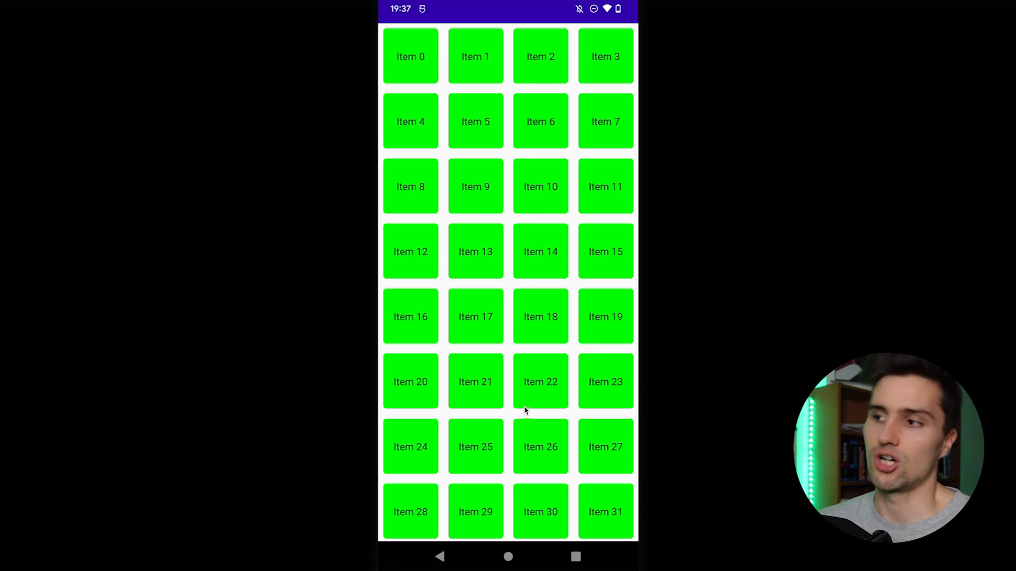
Scroll the running grid up and down until Item 47 becomes visible.
{"action": "scroll", "scroll_direction": "up", "scroll_amount": 3}
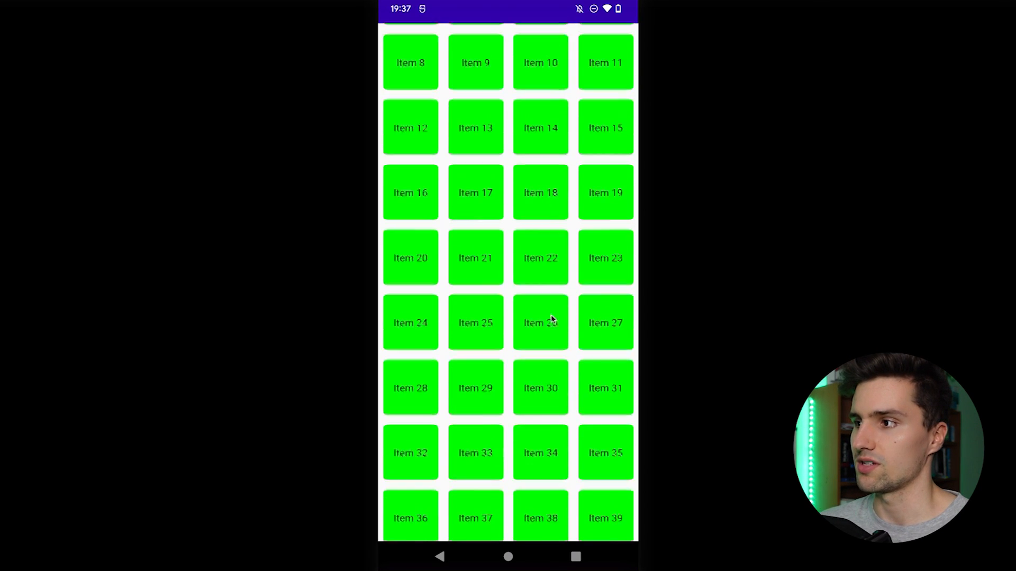
{"action": "scroll", "scroll_direction": "down", "scroll_amount": 3}
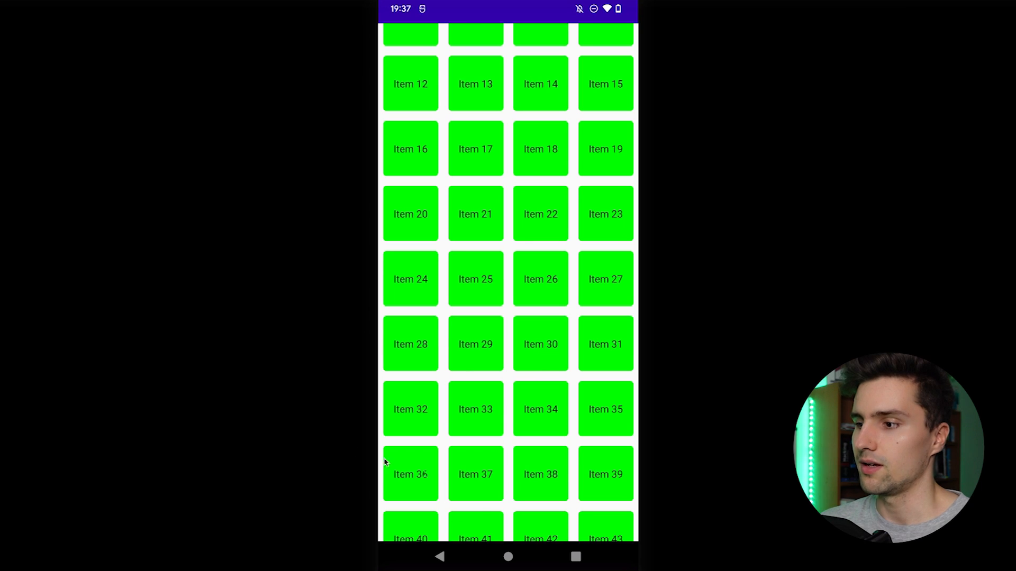
{"action": "mouse_move", "coordinate": [460, 385]}
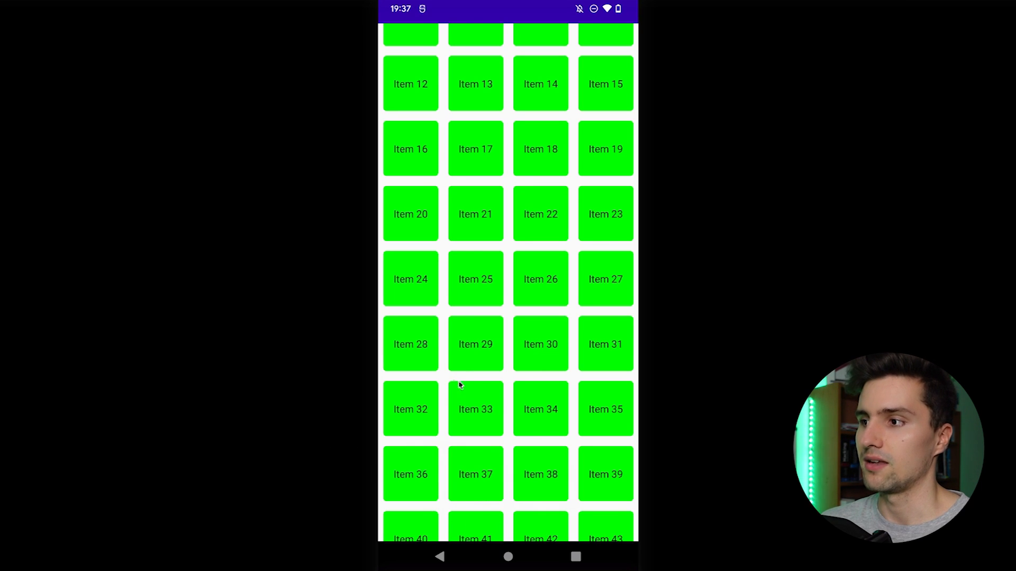
{"action": "scroll", "scroll_direction": "up", "scroll_amount": 3}
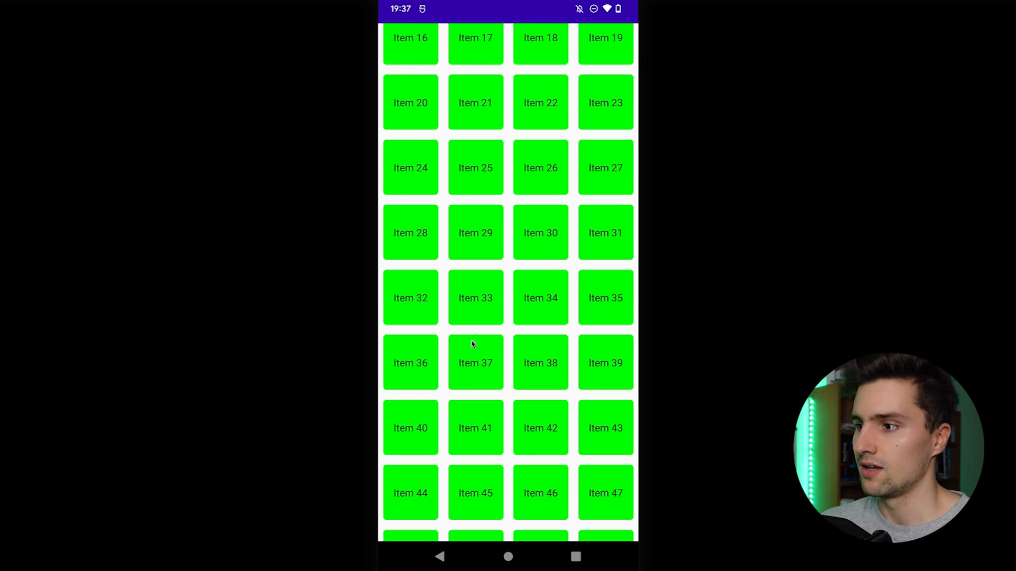
{"action": "scroll", "scroll_direction": "down", "scroll_amount": 3}
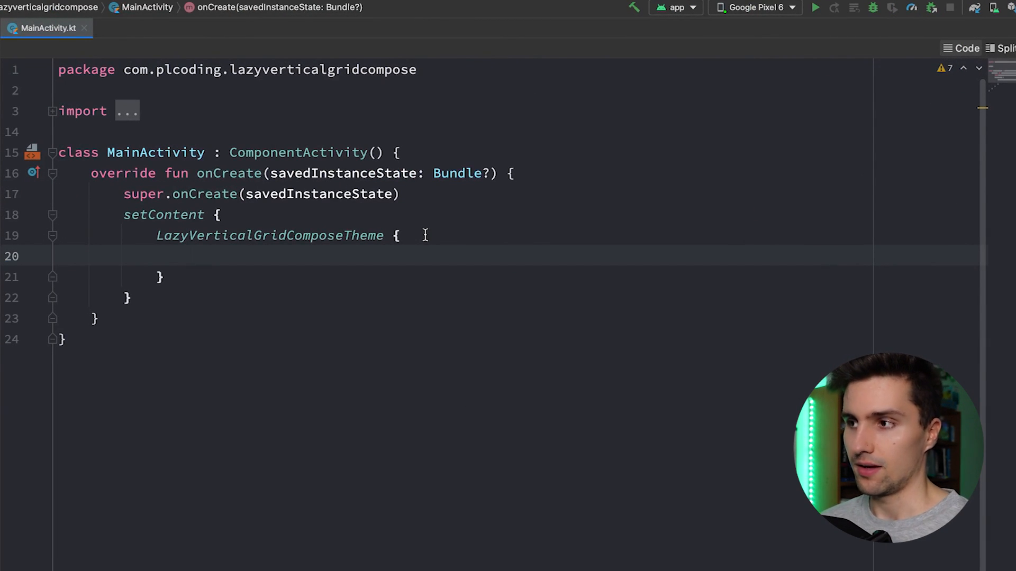
Insert a LazyVerticalGrid call with unfilled cells and content parameters inside the theme block.
{"action": "type", "text": "LazyVC"}
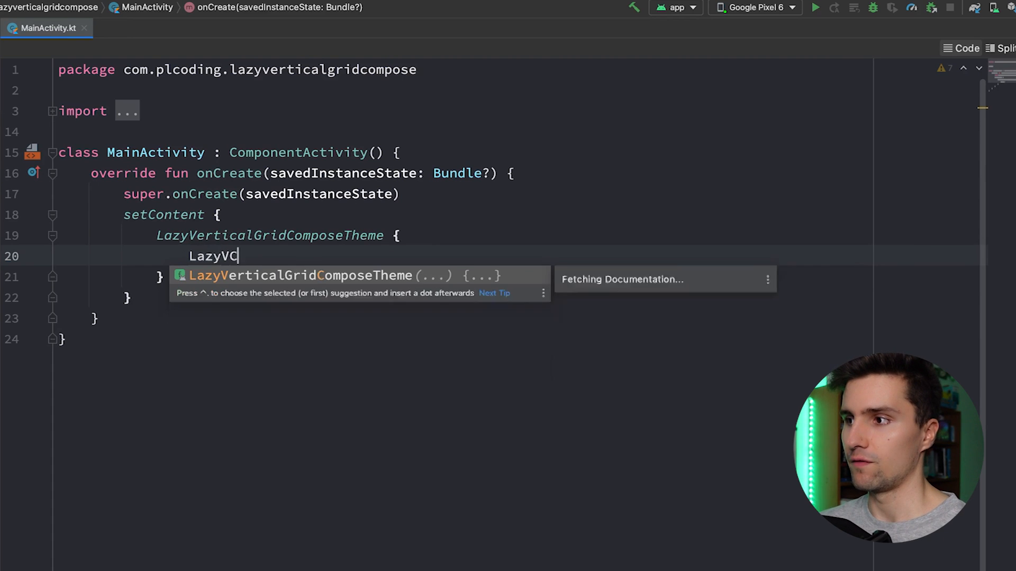
{"action": "type", "text": "erticalGrid(cells = , content ="}
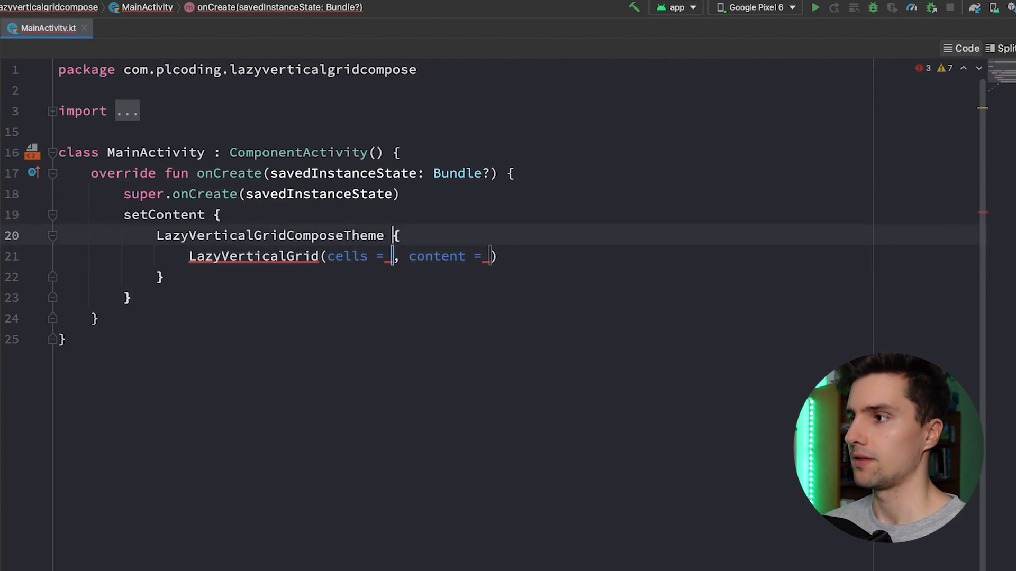
{"action": "type", "text": "LazyCol"}
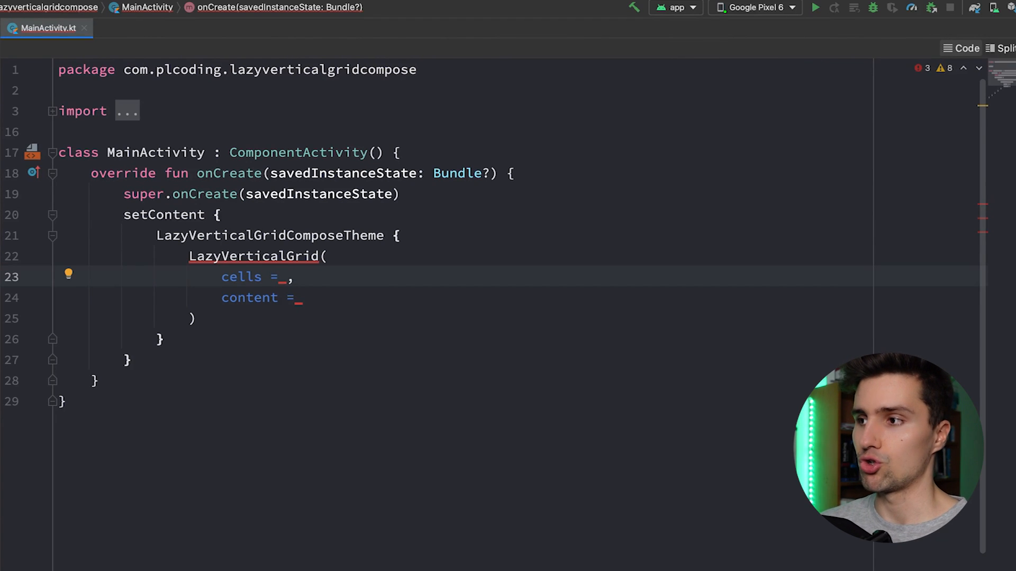
Set cells to GridCells.Fixed(5) so the grid uses five columns.
{"action": "type", "text": "GridCells.Fixed"}
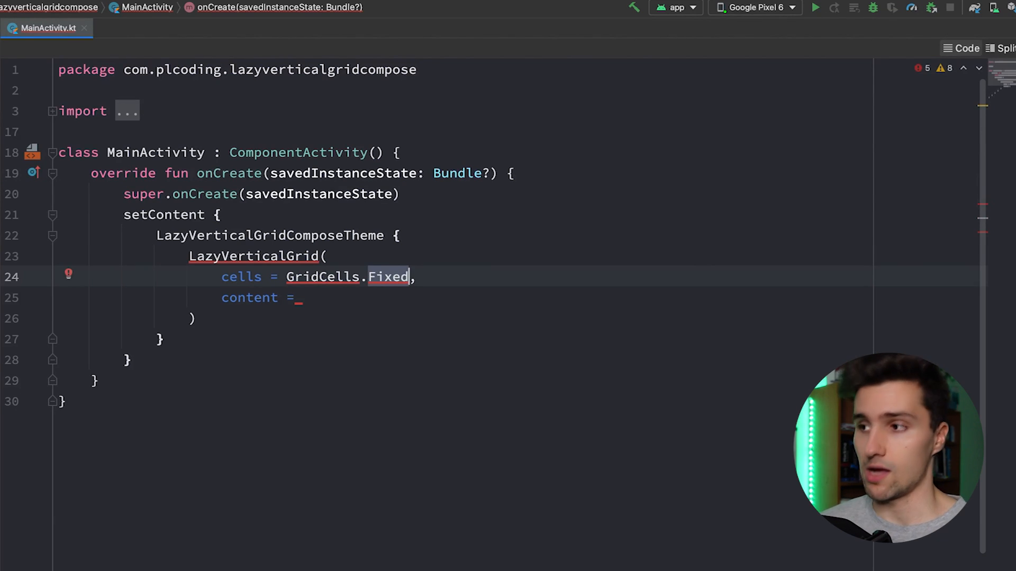
{"action": "type", "text": "()"}
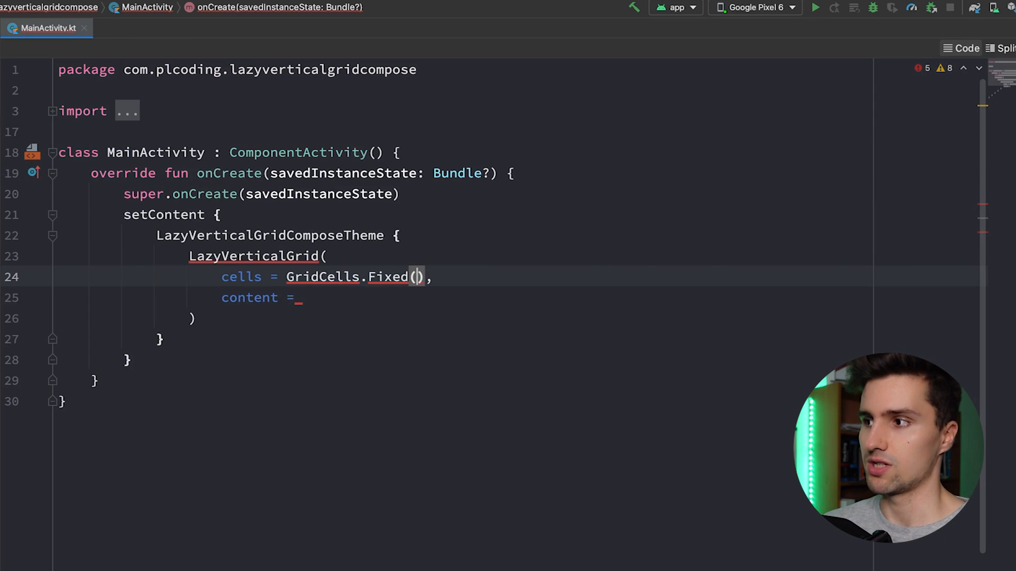
{"action": "type", "text": "5"}
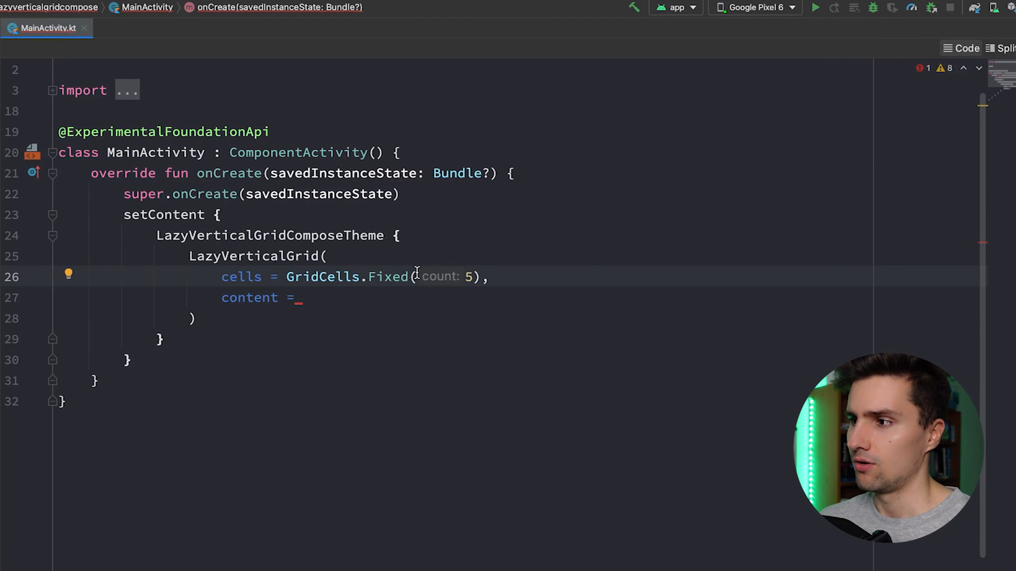
Replace GridCells.Fixed(5) with GridCells.Adaptive(100.dp).
{"action": "double_click", "coordinate": [388, 276]}
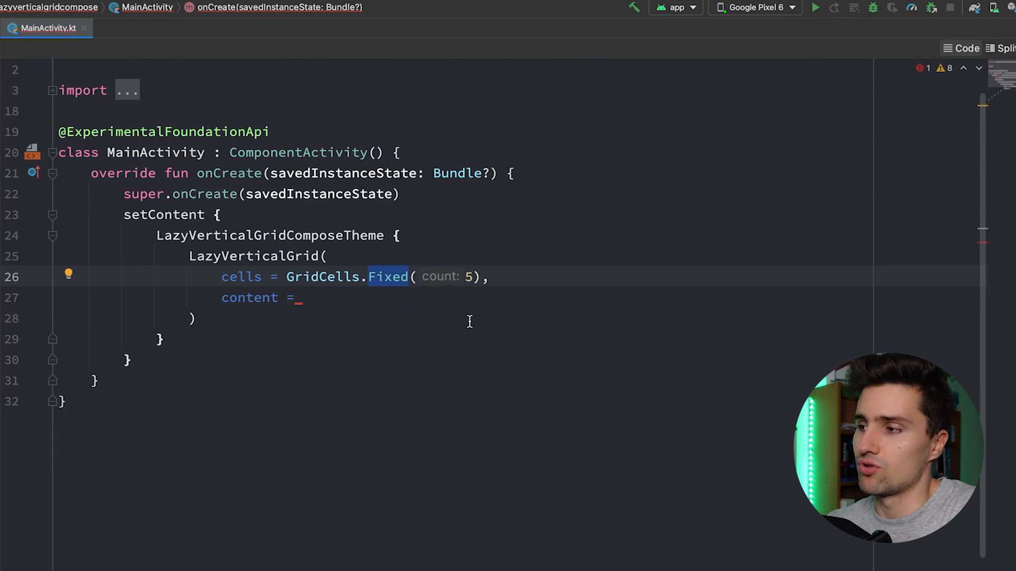
{"action": "mouse_move", "coordinate": [428, 336]}
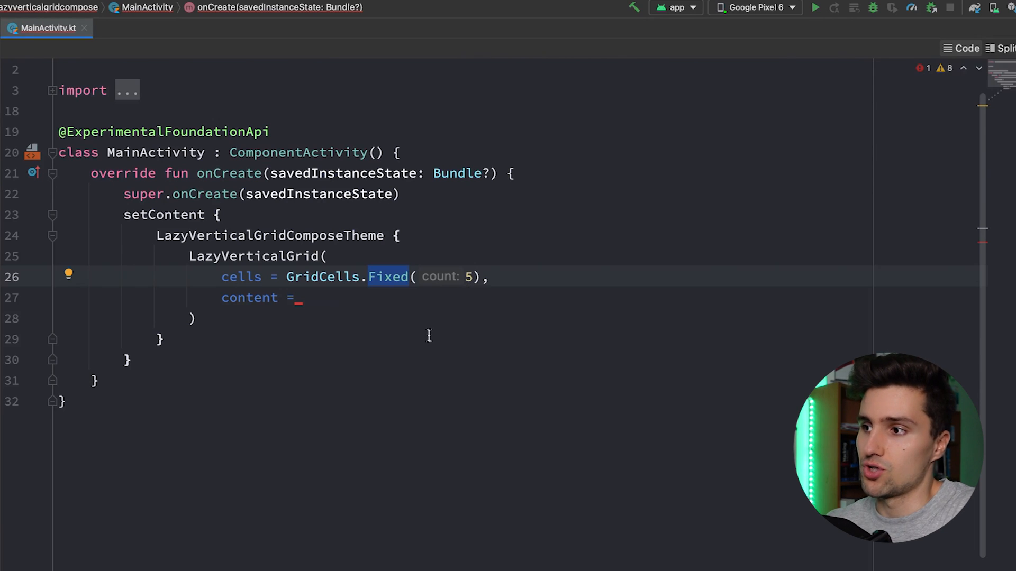
{"action": "mouse_move", "coordinate": [402, 290]}
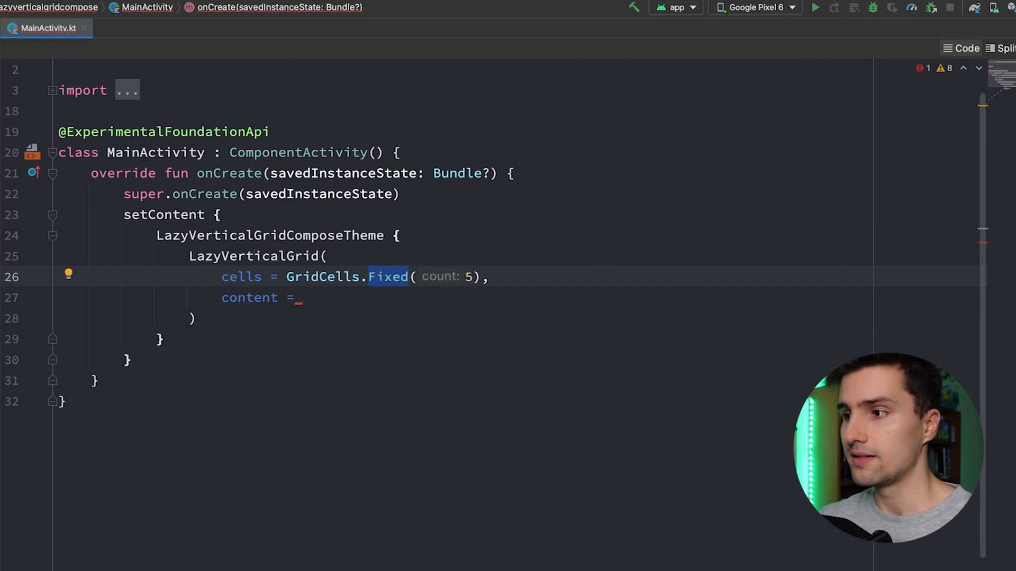
{"action": "type", "text": "Adaptive"}
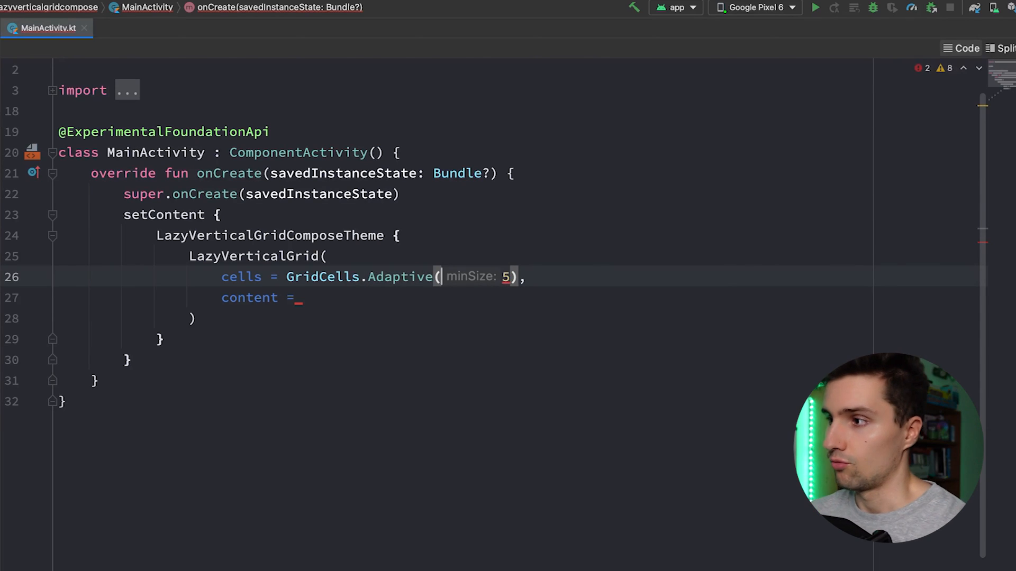
{"action": "key", "text": "Backspace"}
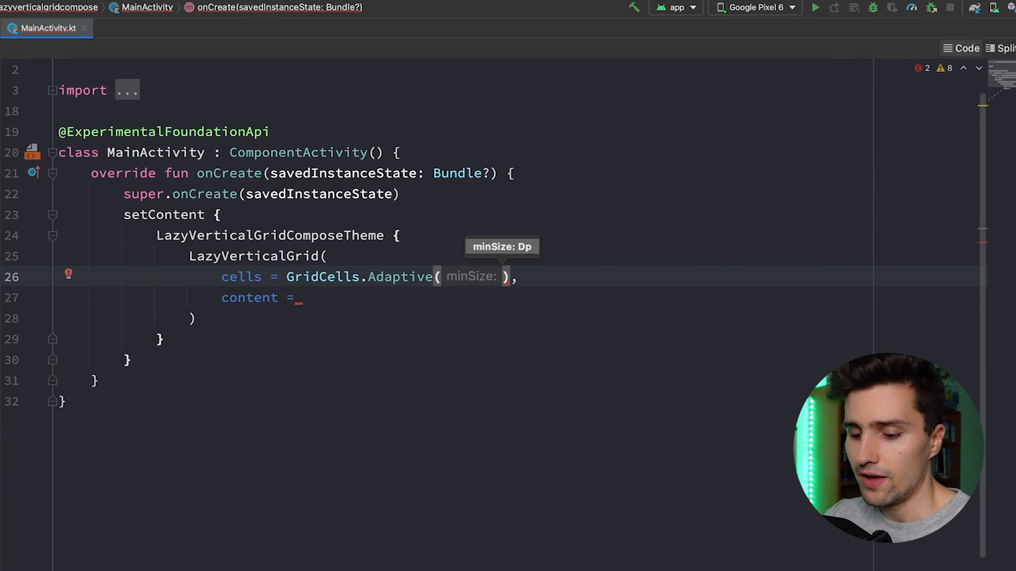
{"action": "type", "text": "10"}
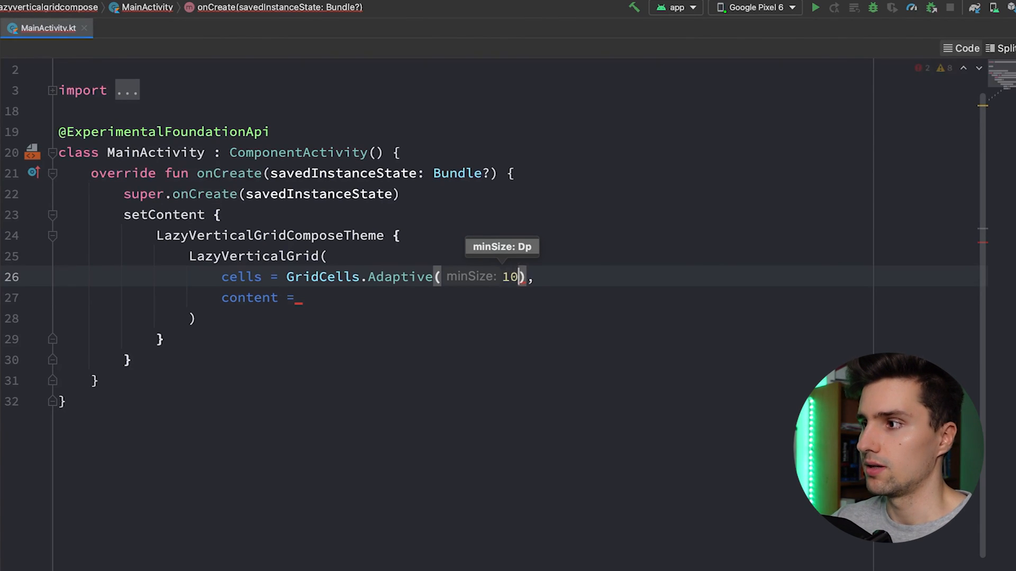
{"action": "type", "text": "100.dp"}
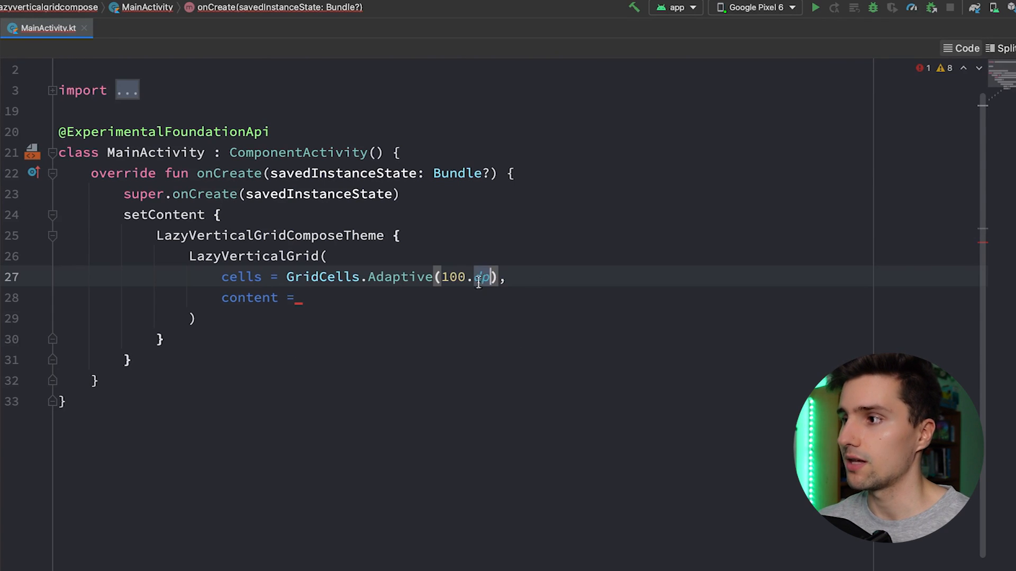
Fill content with an items(100) { i -> } block, then jump to LazyVerticalGrid's source.
{"action": "double_click", "coordinate": [454, 278]}
{"action": "type", "text": " {"}
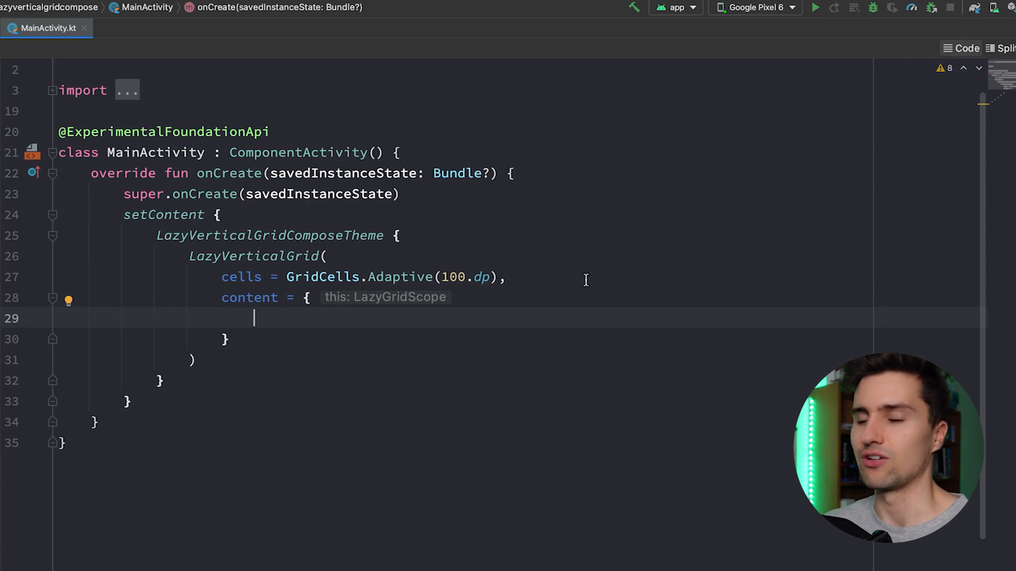
{"action": "scroll", "scroll_direction": "up", "scroll_amount": 3}
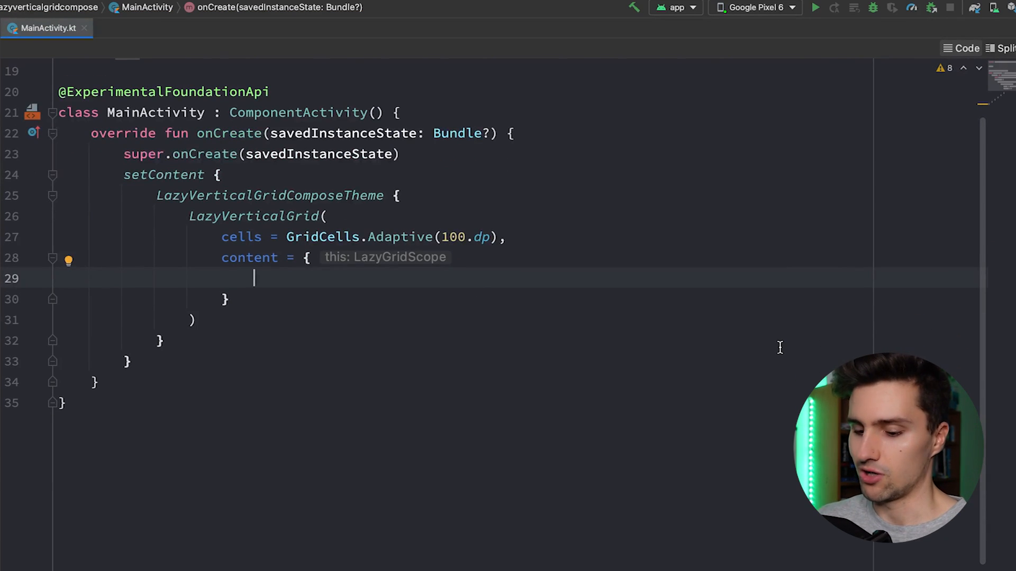
{"action": "type", "text": "items"}
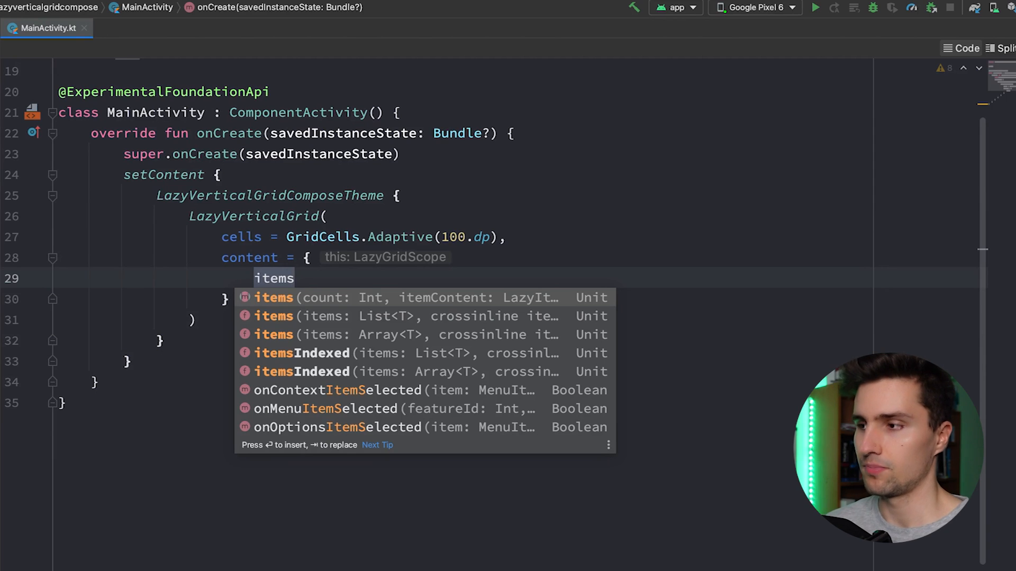
{"action": "type", "text": "(100) { i"}
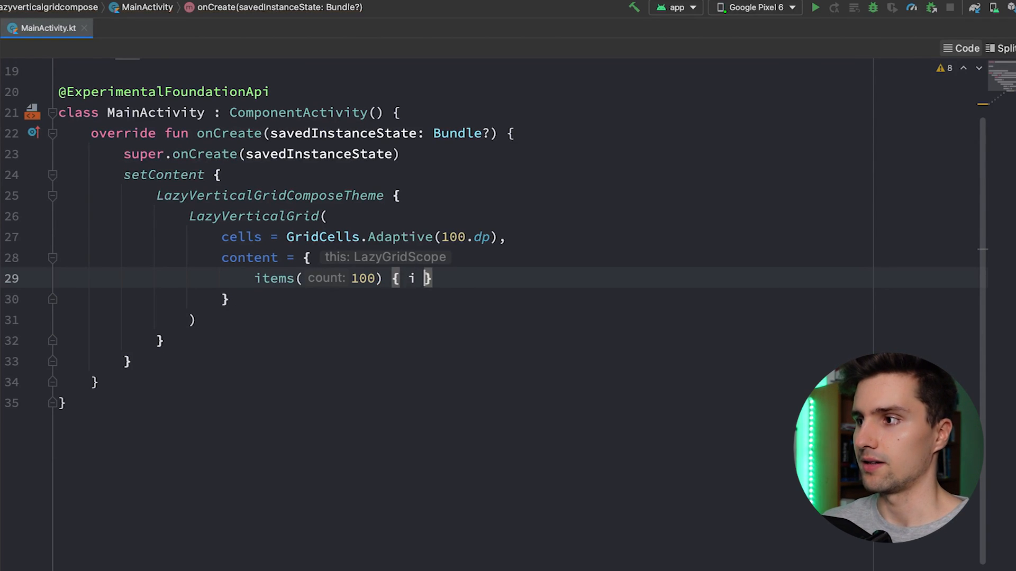
{"action": "type", "text": "->"}
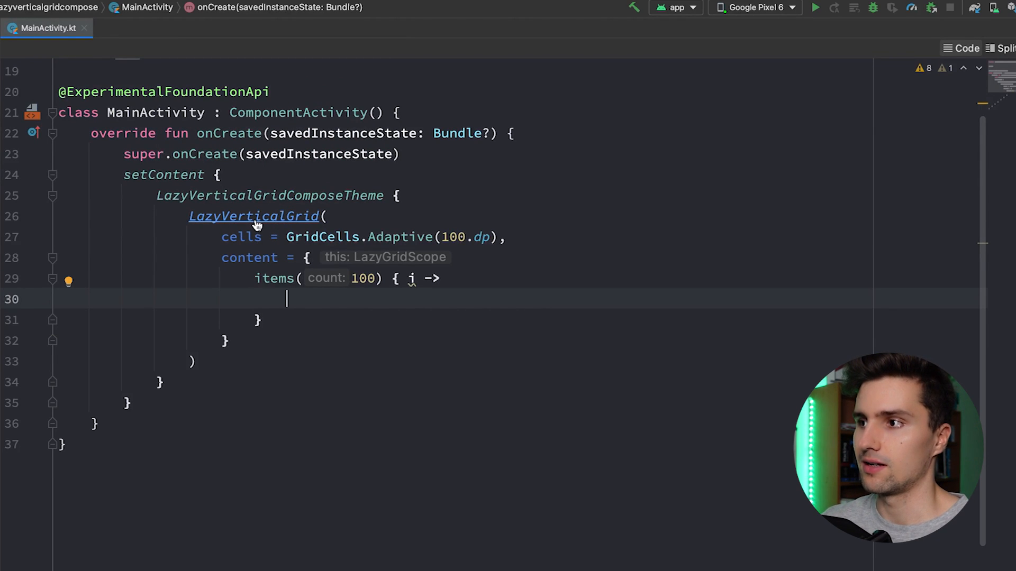
{"action": "left_click", "coordinate": [253, 216]}
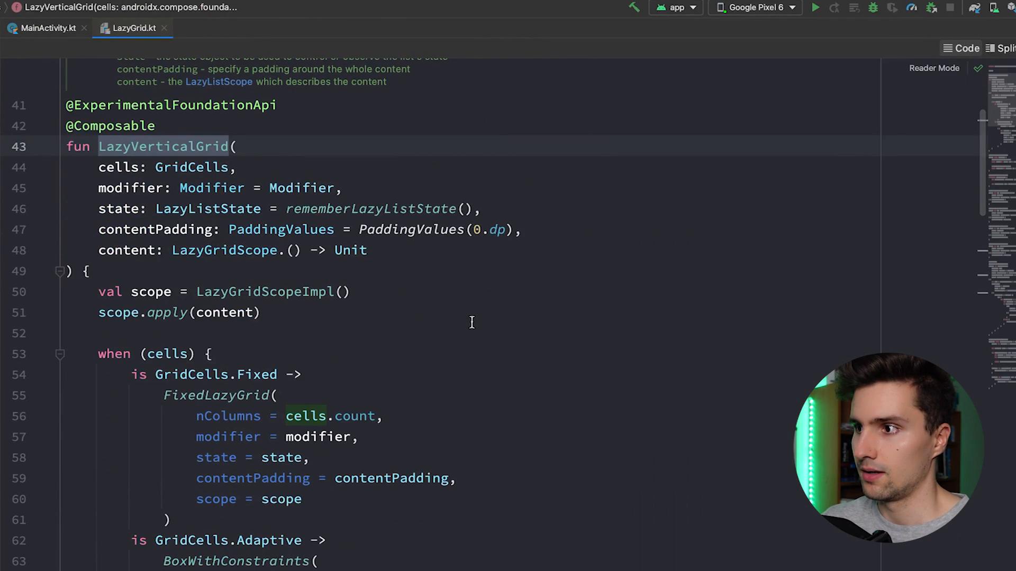
Read through LazyGrid.kt's Adaptive branch and navigate into the FixedLazyGrid definition.
{"action": "scroll", "scroll_direction": "down", "scroll_amount": 3}
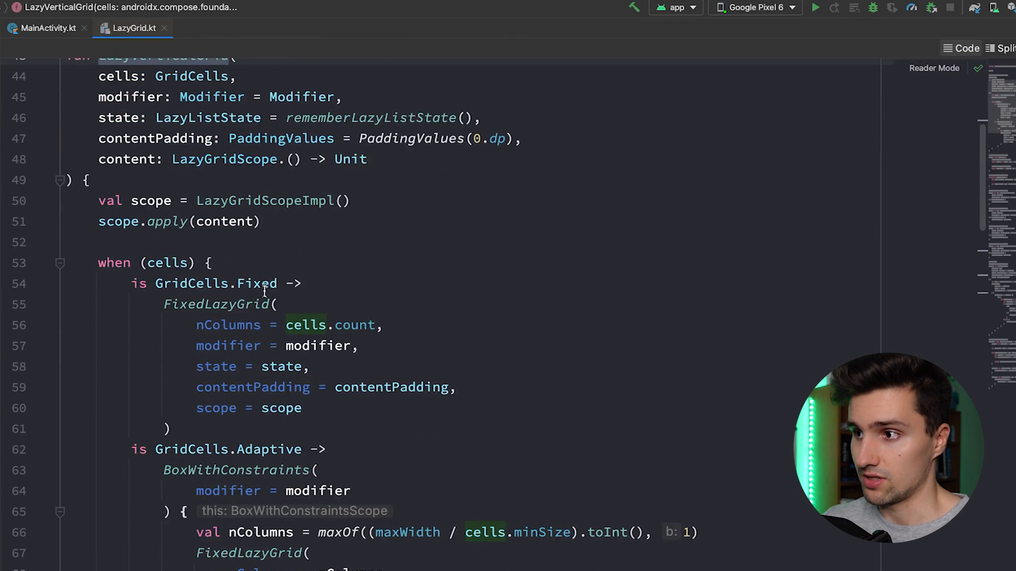
{"action": "scroll", "scroll_direction": "up", "scroll_amount": 3}
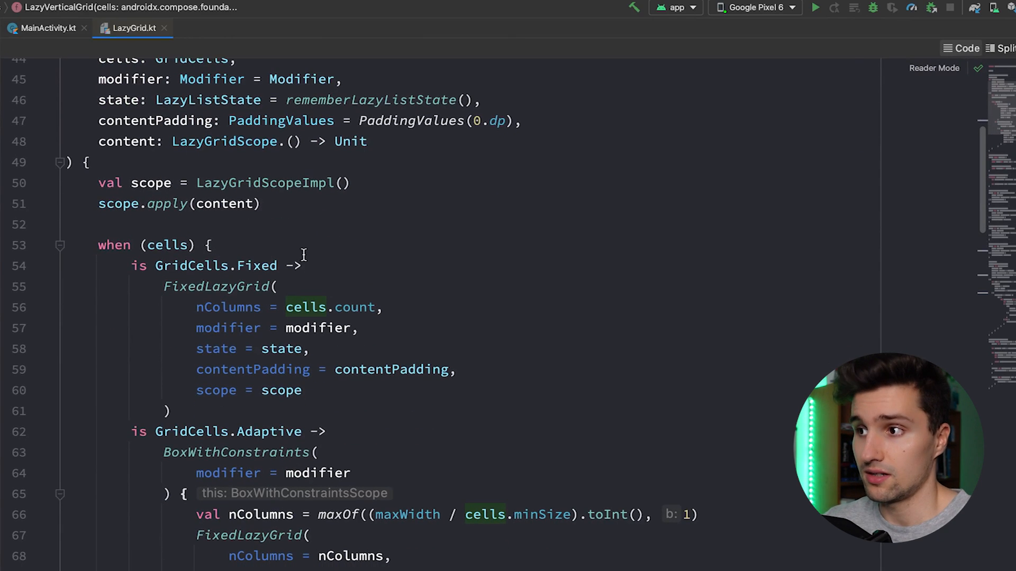
{"action": "scroll", "scroll_direction": "up", "scroll_amount": 3}
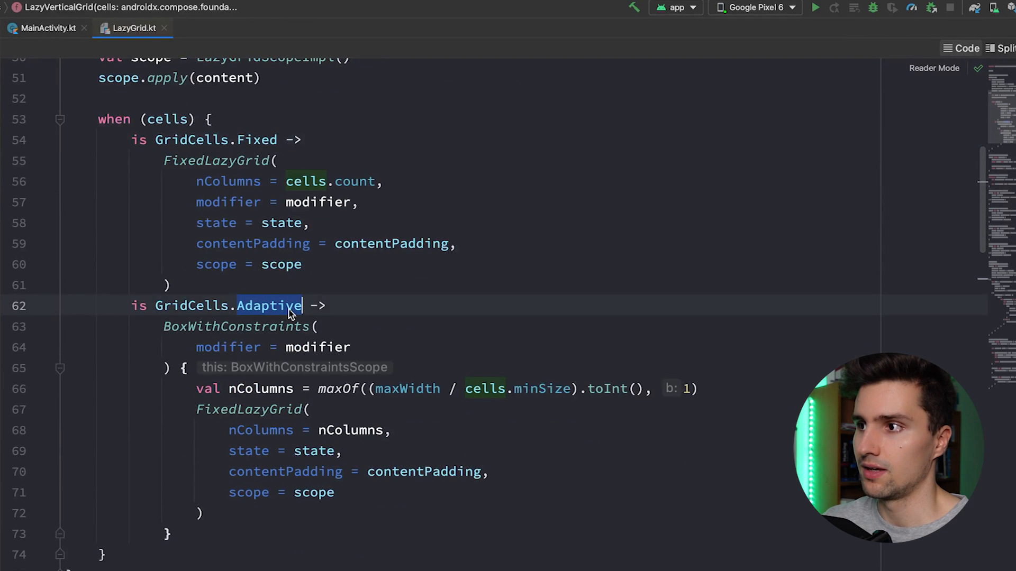
{"action": "scroll", "scroll_direction": "up", "scroll_amount": 3}
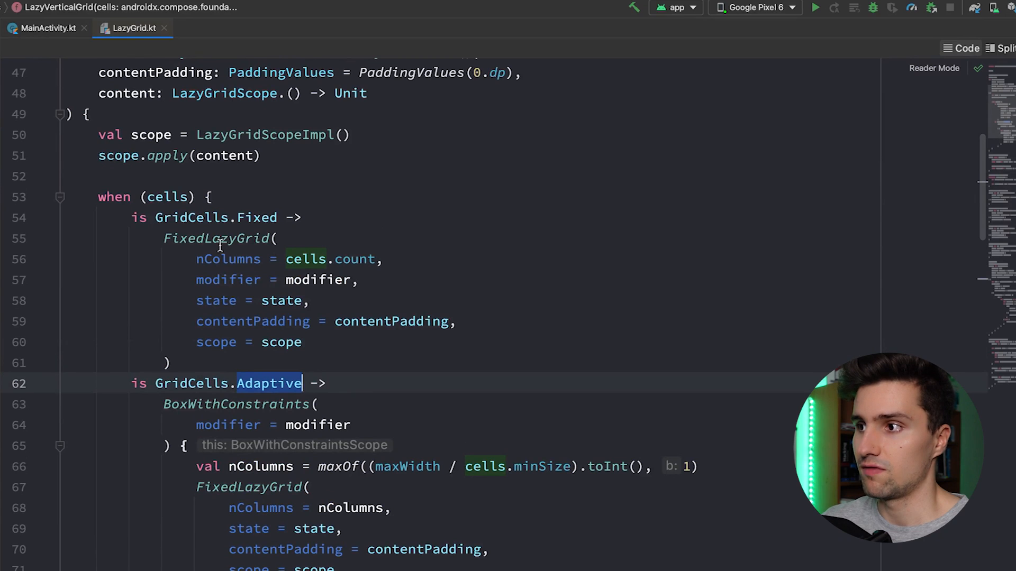
{"action": "left_click", "coordinate": [217, 238]}
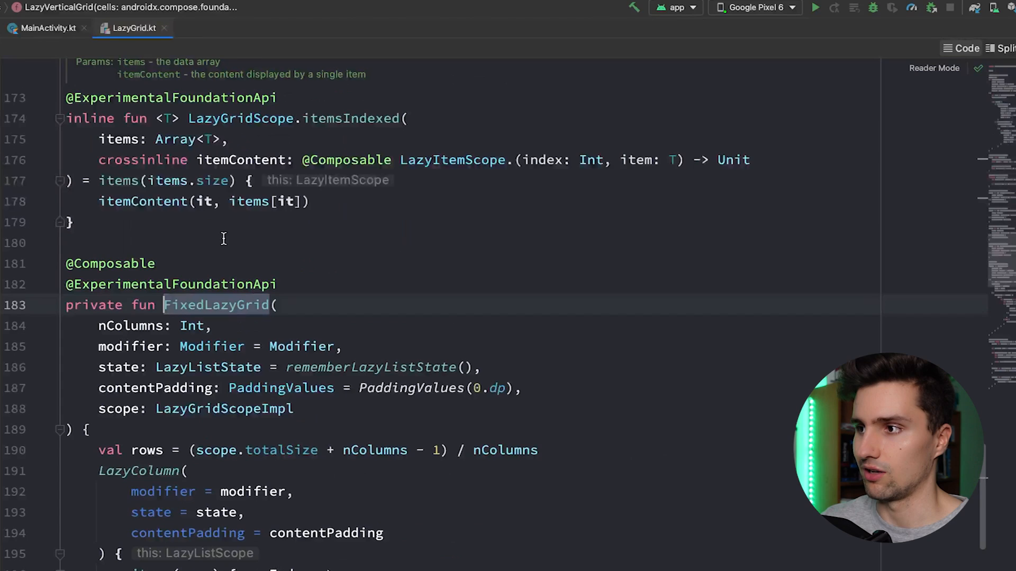
Review FixedLazyGrid's row-building code, then close LazyGrid.kt to return to MainActivity.
{"action": "scroll", "scroll_direction": "down", "scroll_amount": 3}
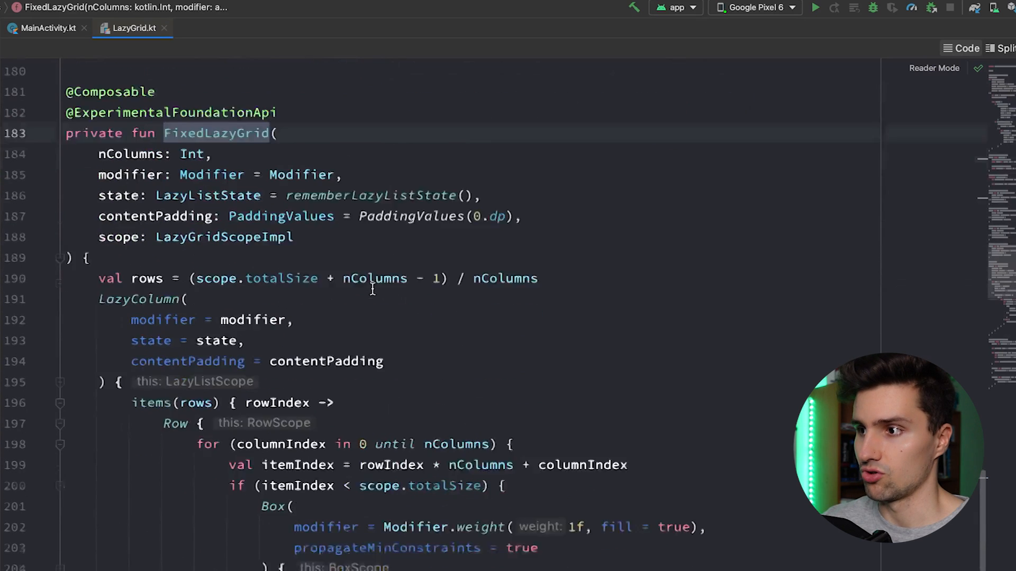
{"action": "scroll", "scroll_direction": "down", "scroll_amount": 3}
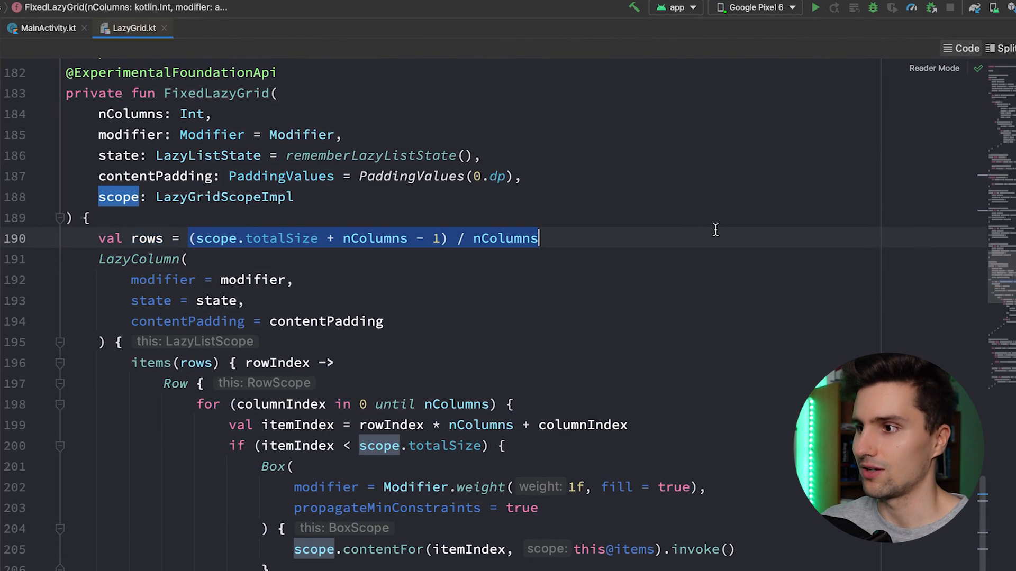
{"action": "scroll", "scroll_direction": "down", "scroll_amount": 3}
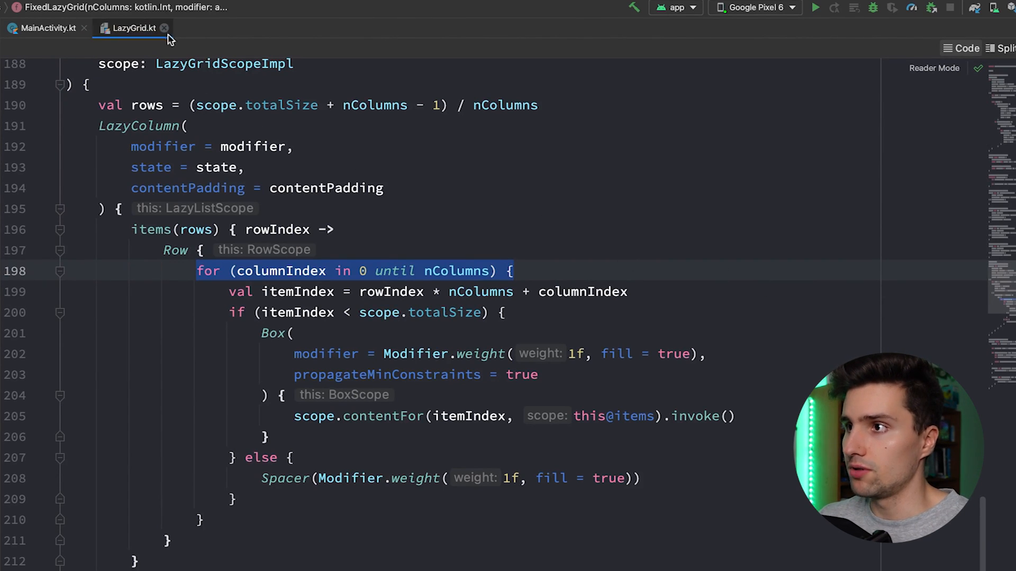
{"action": "left_click", "coordinate": [45, 27]}
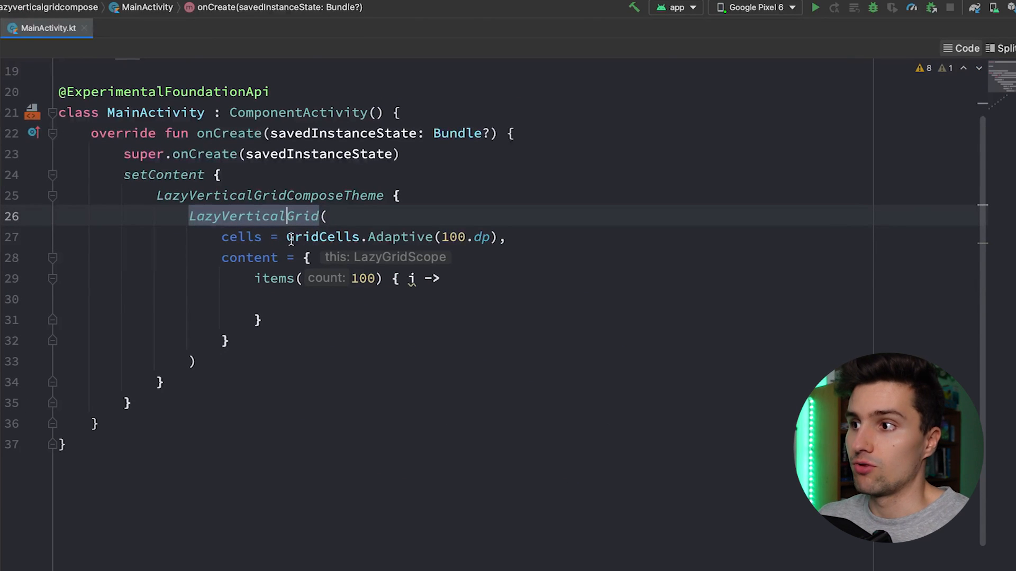
Add a Box inside items with Modifier.padding(8.dp) and aspectRatio(1f).
{"action": "scroll", "scroll_direction": "down", "scroll_amount": 3}
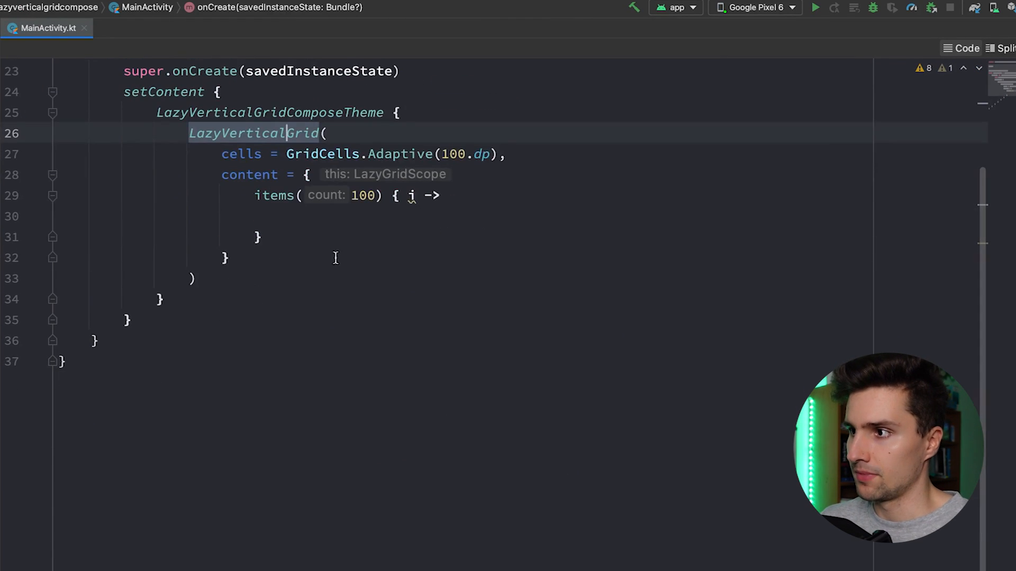
{"action": "type", "text": "Box"}
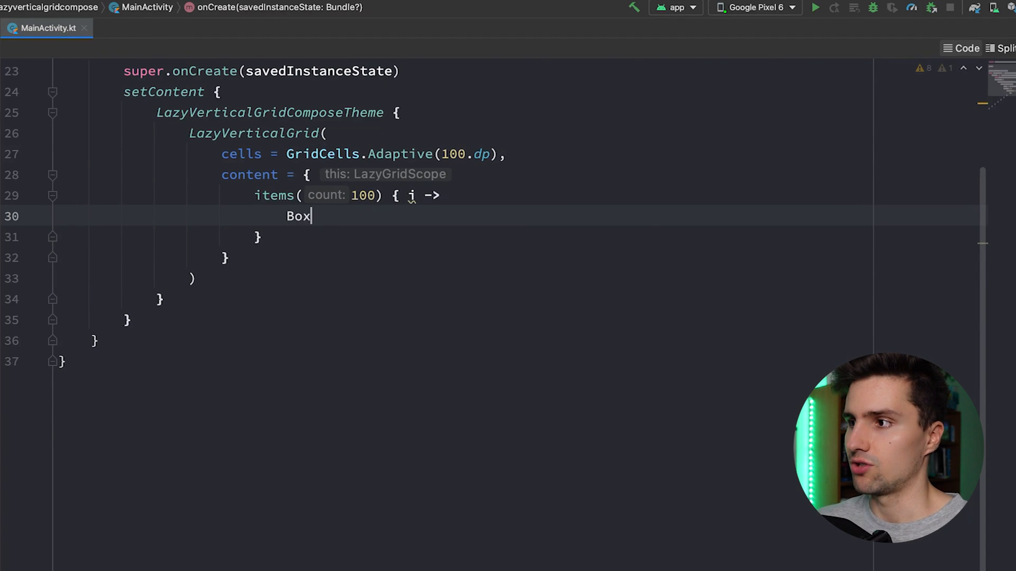
{"action": "type", "text": "(modifier ="}
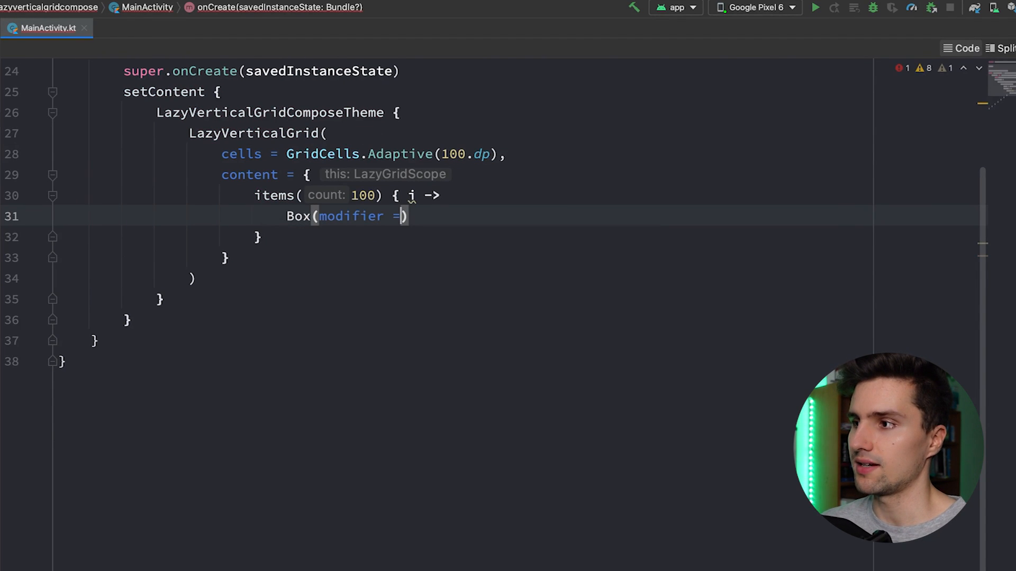
{"action": "type", "text": "modifier"}
{"action": "type", "text": "."}
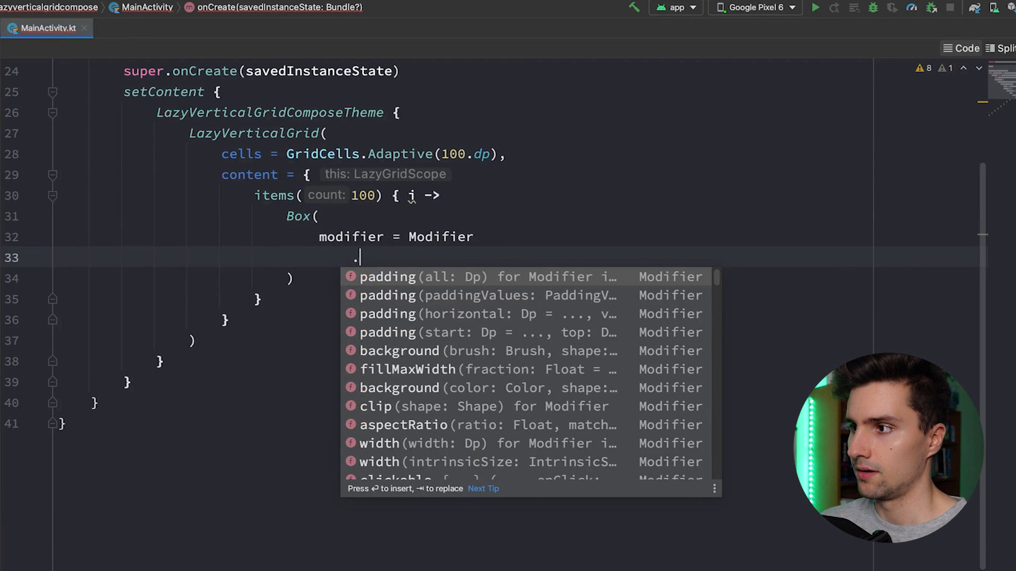
{"action": "type", "text": "aspectRatio(1f"}
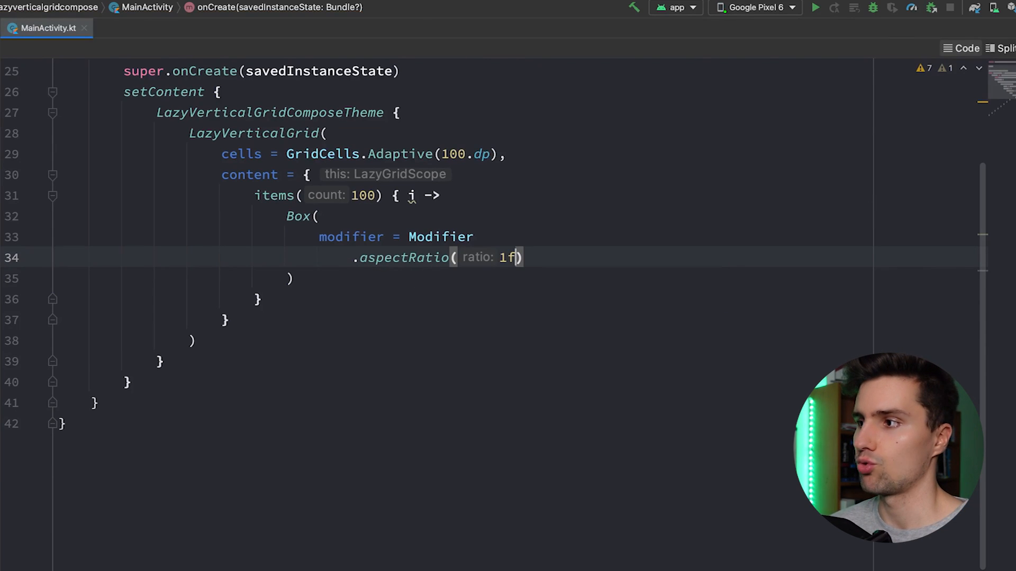
{"action": "type", "text": ".padding()"}
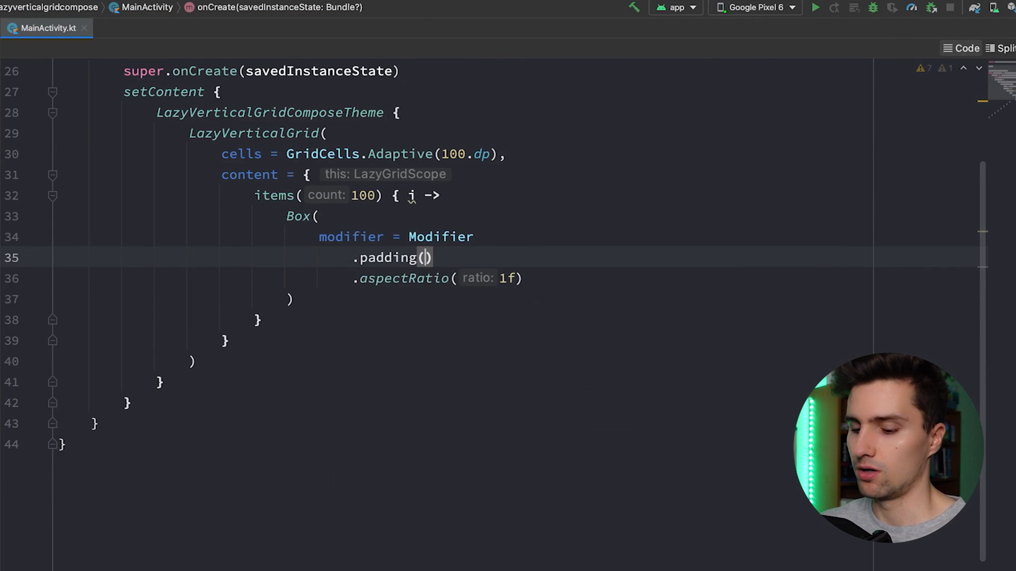
{"action": "type", "text": "8.dp"}
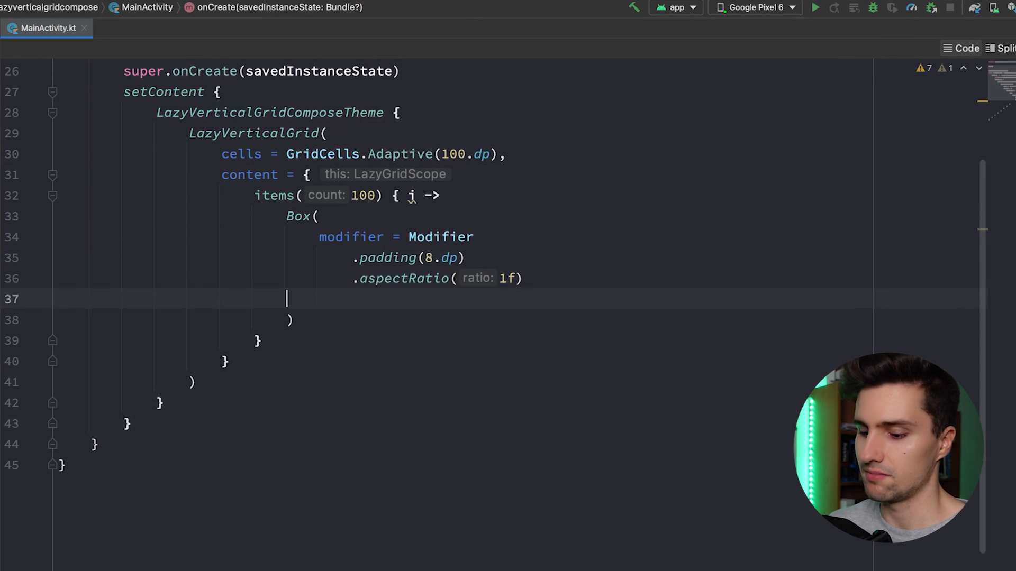
Clip the Box to RoundedCornerShape(5.dp) and give it a green background.
{"action": "type", "text": ".clip("}
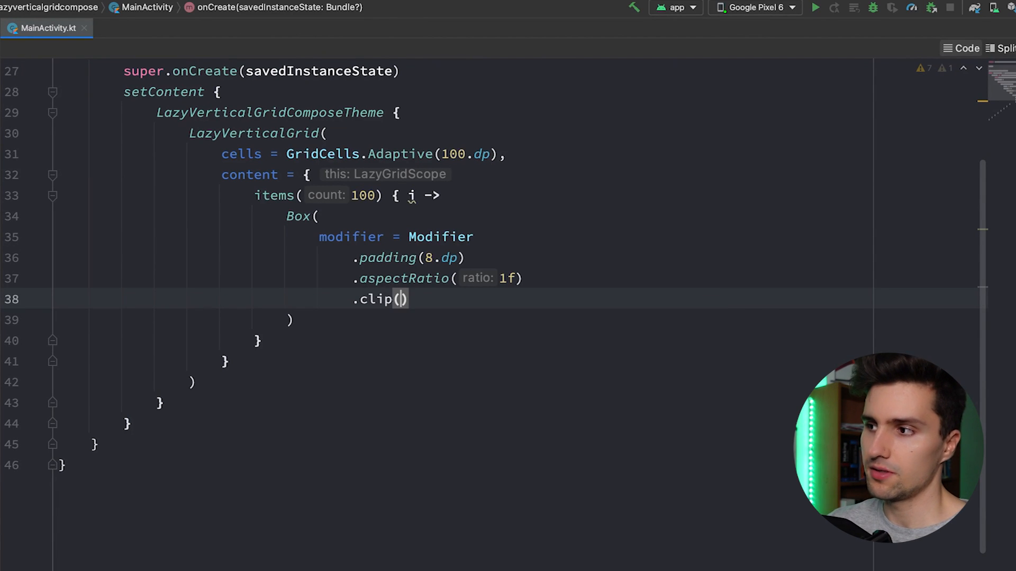
{"action": "type", "text": "RoundedCornerShape("}
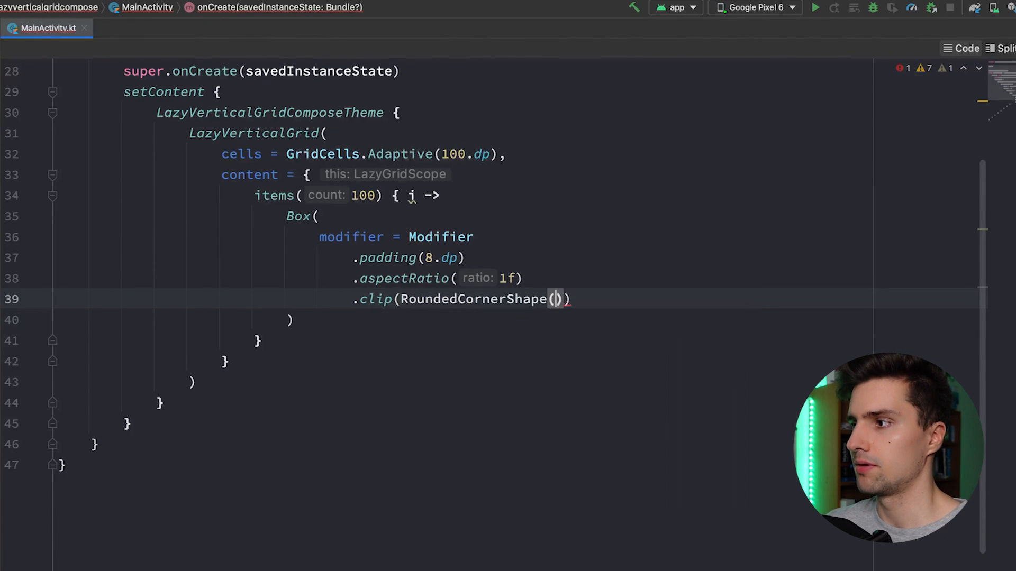
{"action": "type", "text": "5.dp"}
{"action": "type", "text": "content"}
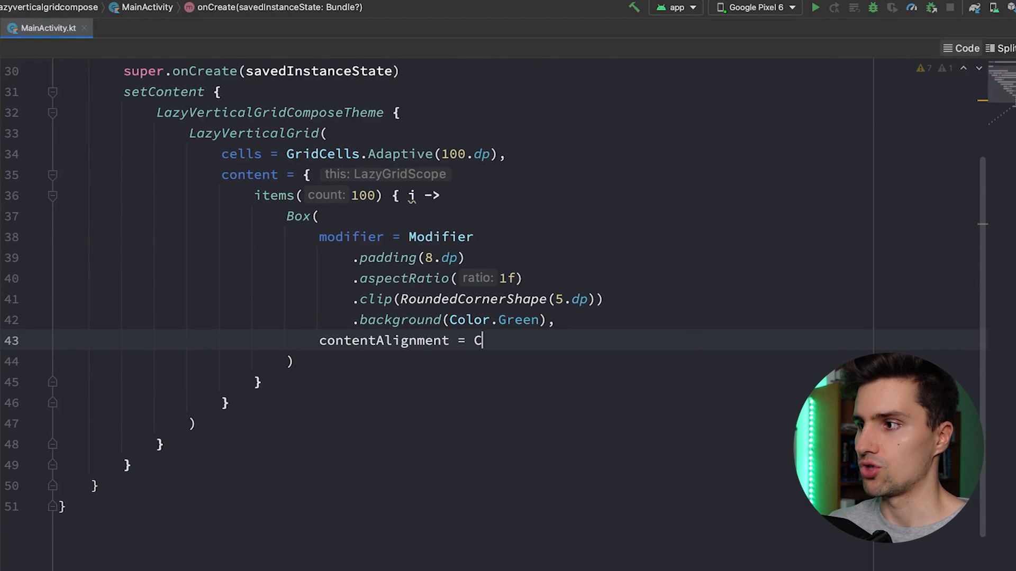
Set contentAlignment to Alignment.Center and add Text(text = "Item $i") inside the Box.
{"action": "type", "text": "Alignment.Center"}
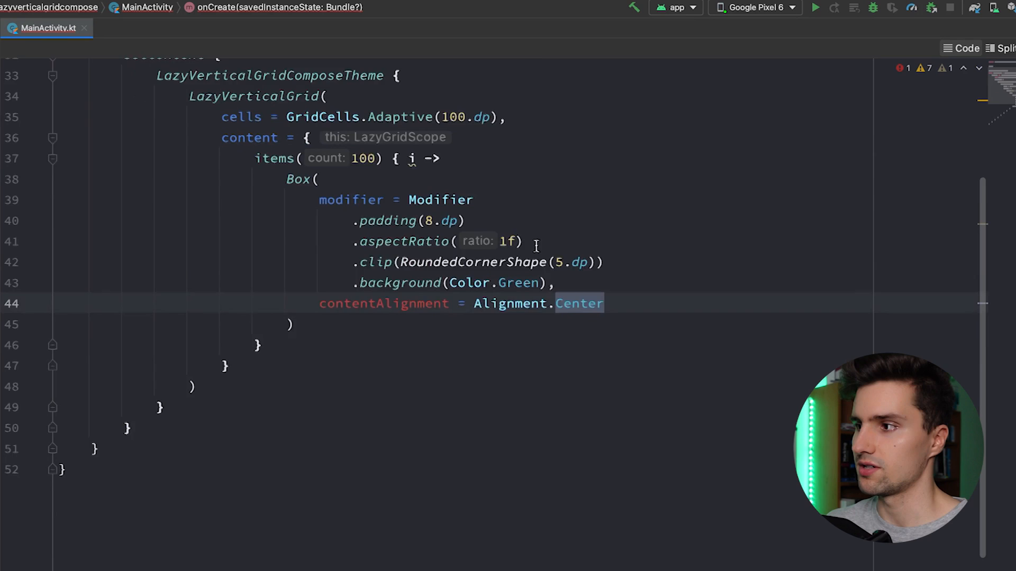
{"action": "scroll", "scroll_direction": "up", "scroll_amount": 3}
{"action": "type", "text": " {"}
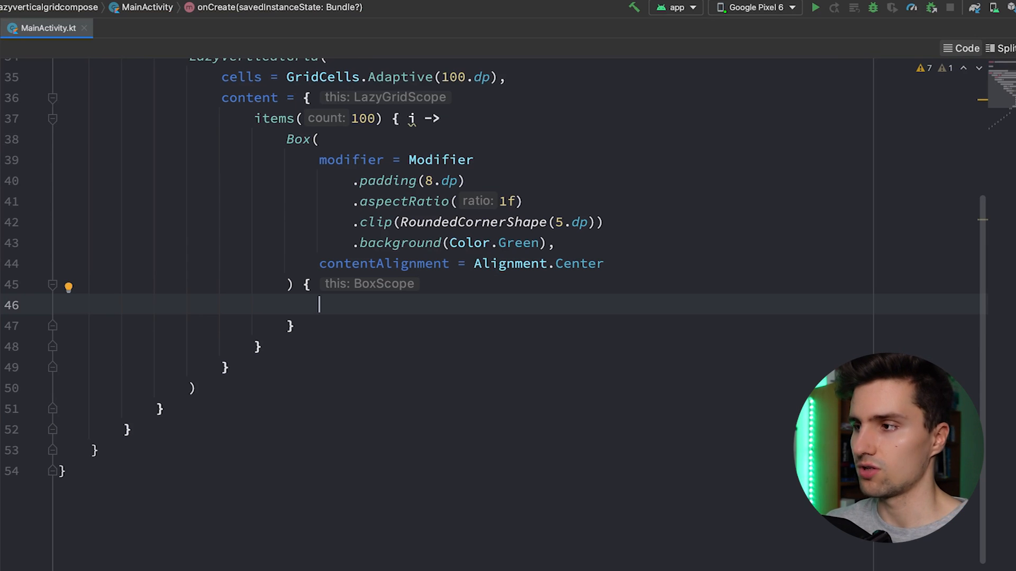
{"action": "type", "text": "Text(text ="}
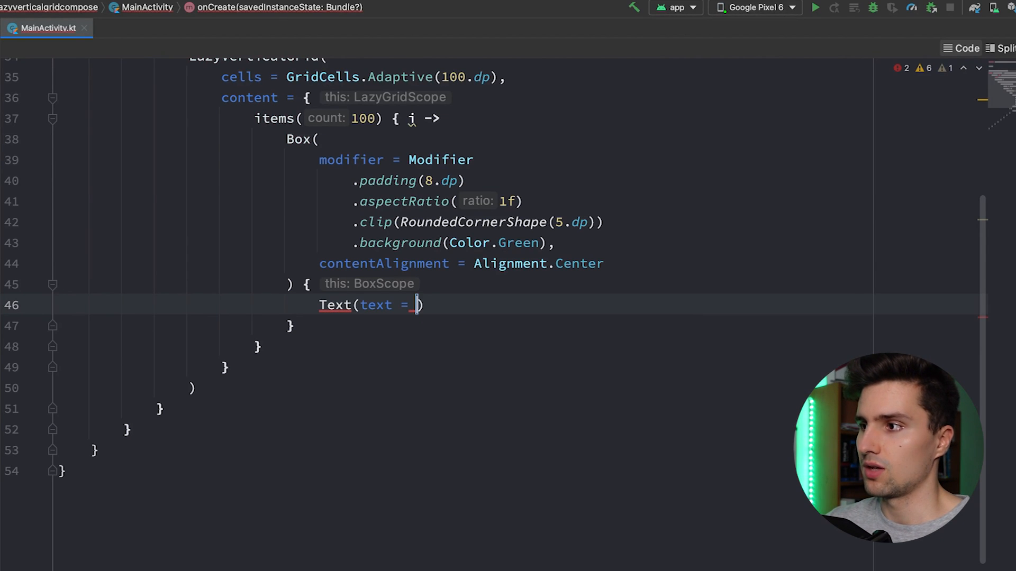
{"action": "type", "text": "\"Item \""}
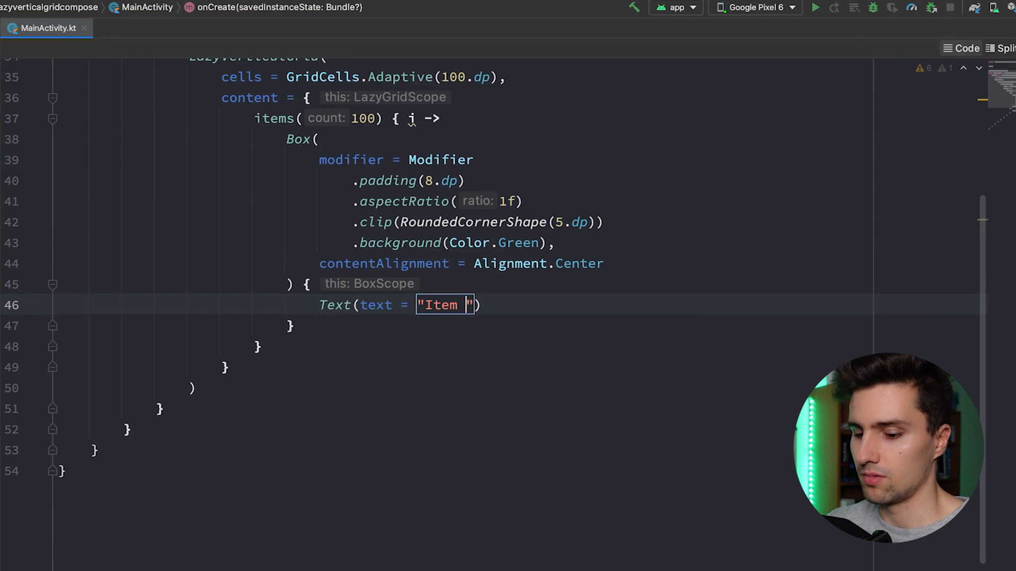
{"action": "type", "text": "$i"}
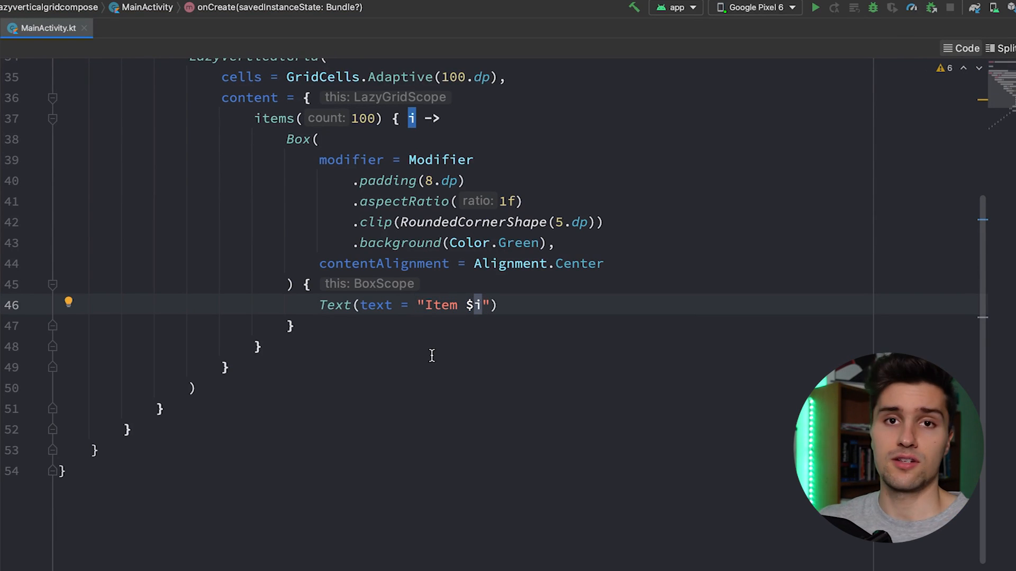
{"action": "mouse_move", "coordinate": [305, 181]}
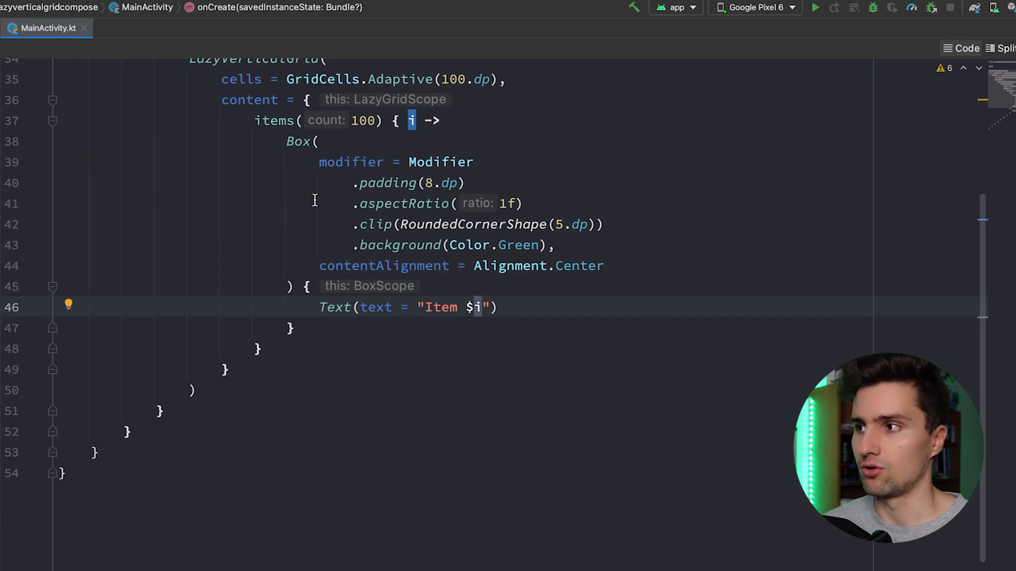
{"action": "scroll", "scroll_direction": "up", "scroll_amount": 3}
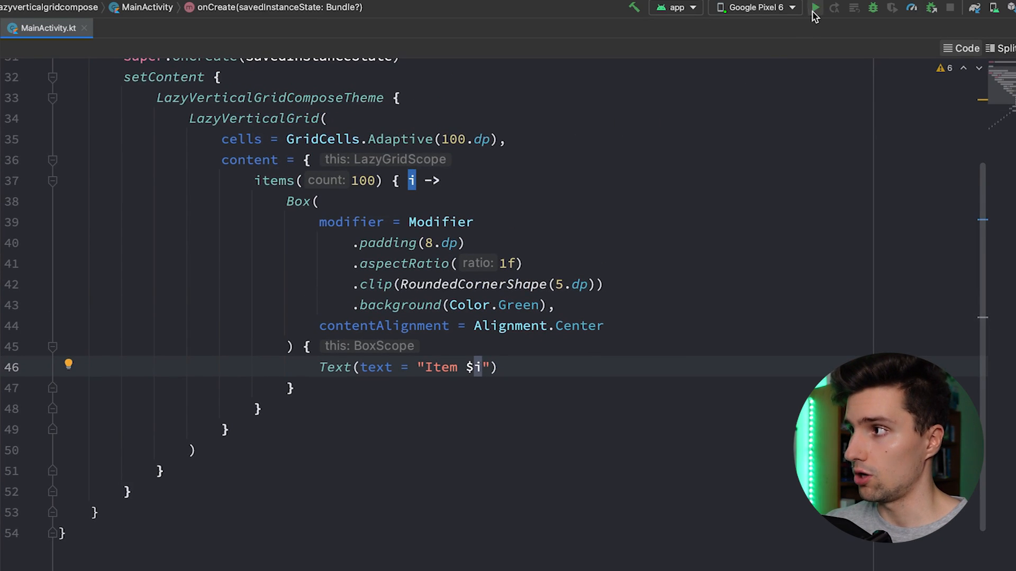
Run the app on the emulator to show the green Item grid.
{"action": "left_click", "coordinate": [815, 7]}
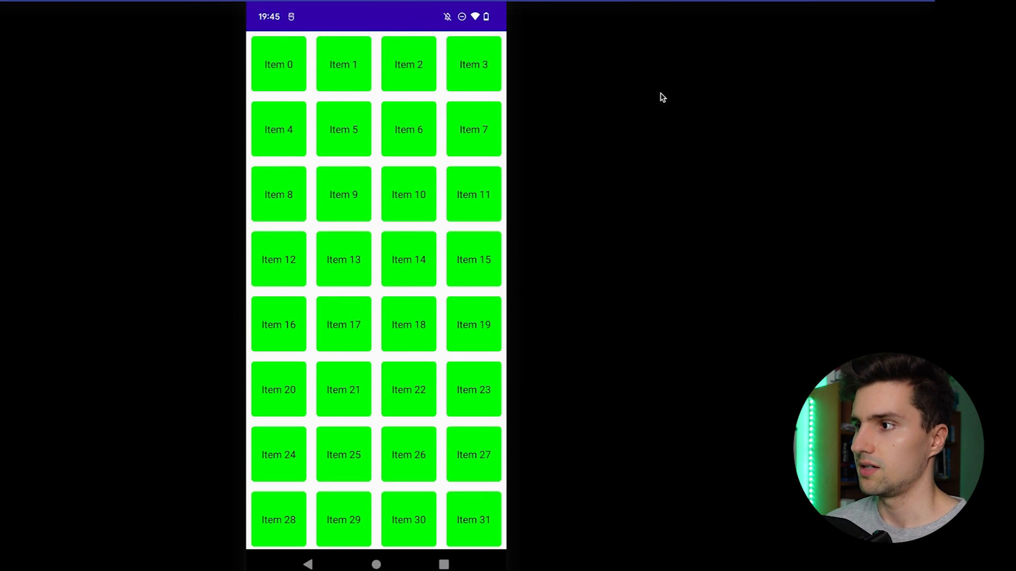
{"action": "mouse_move", "coordinate": [308, 94]}
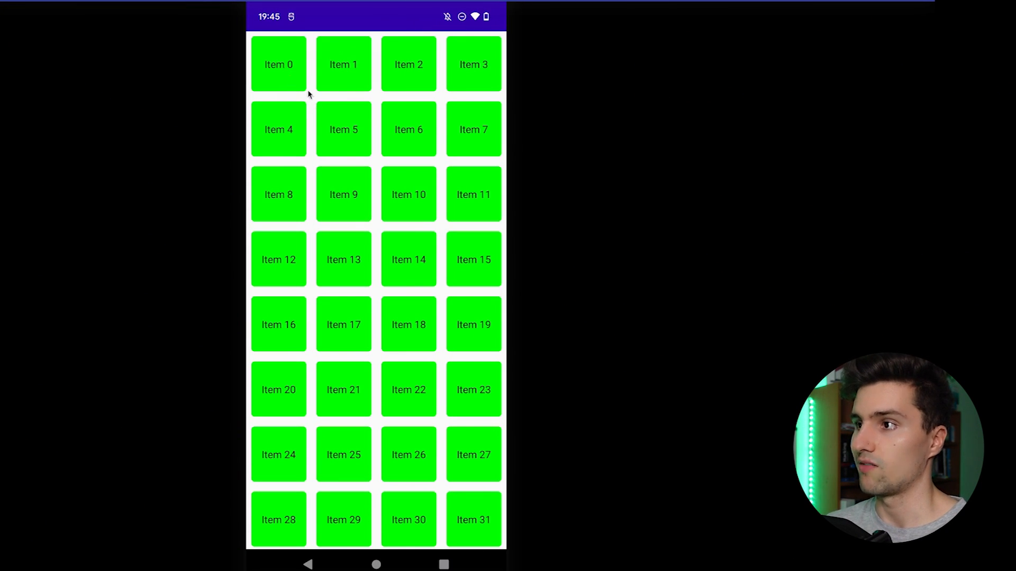
{"action": "mouse_move", "coordinate": [302, 138]}
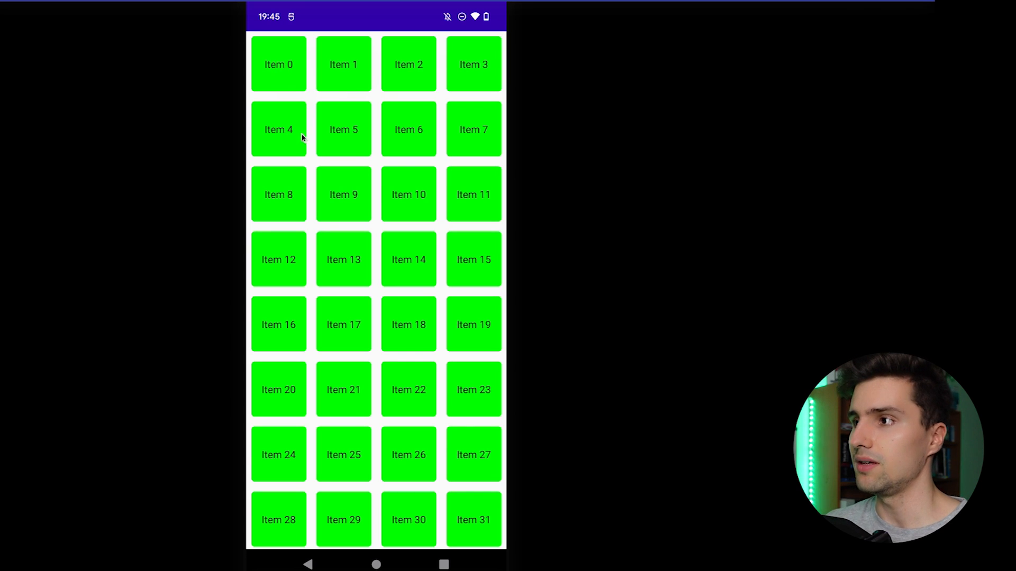
{"action": "mouse_move", "coordinate": [222, 44]}
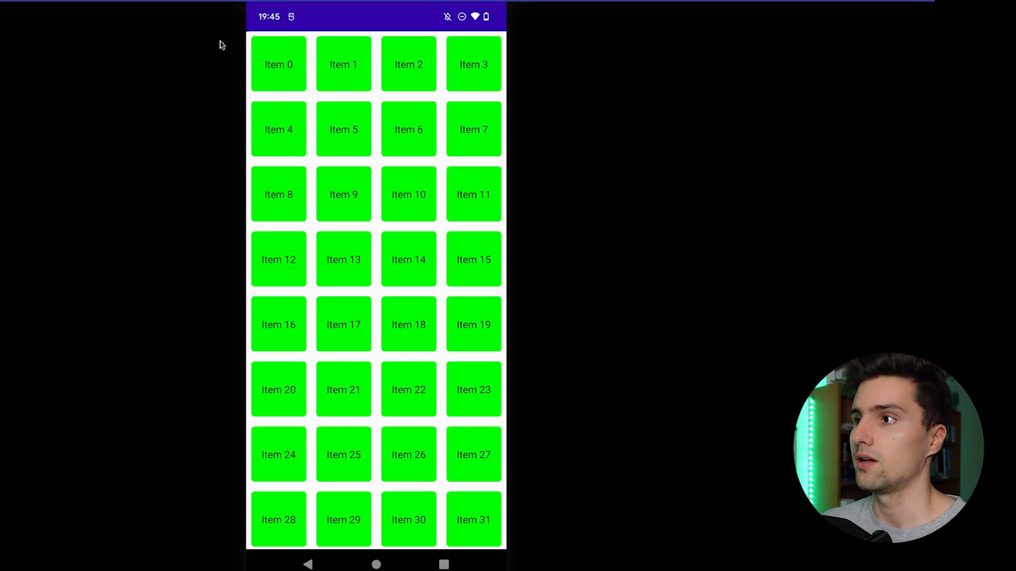
{"action": "mouse_move", "coordinate": [379, 43]}
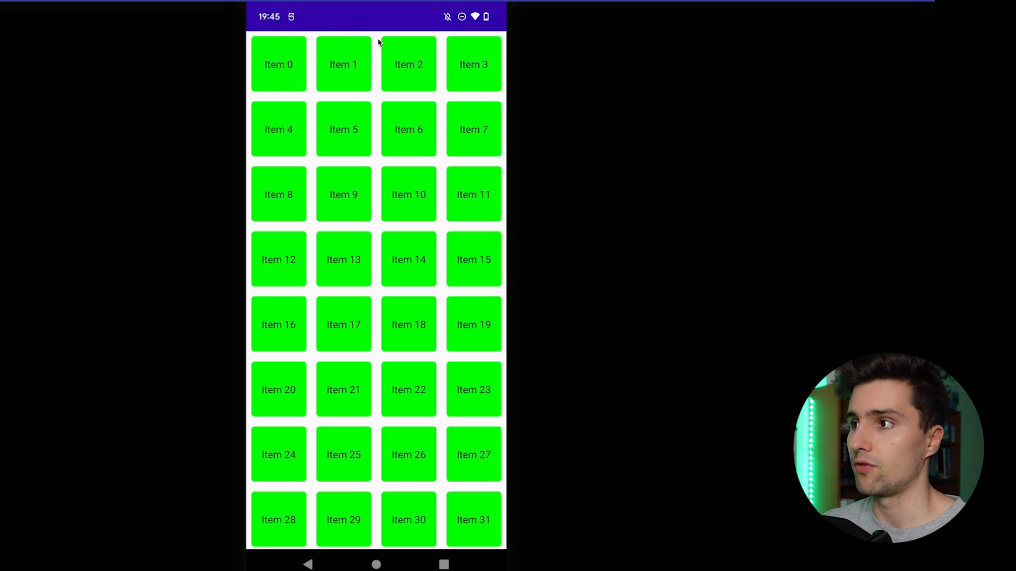
{"action": "mouse_move", "coordinate": [479, 70]}
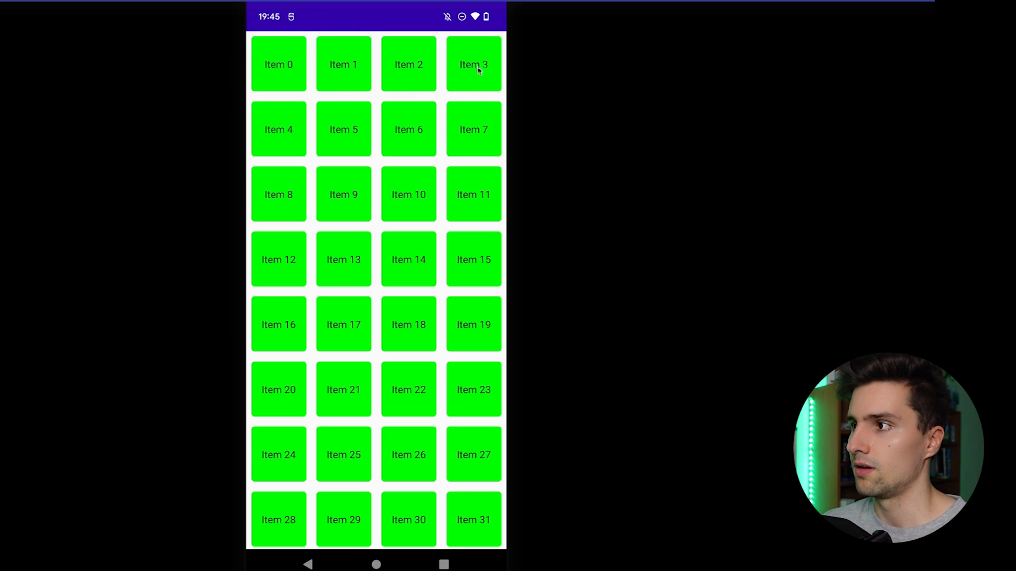
{"action": "mouse_move", "coordinate": [530, 83]}
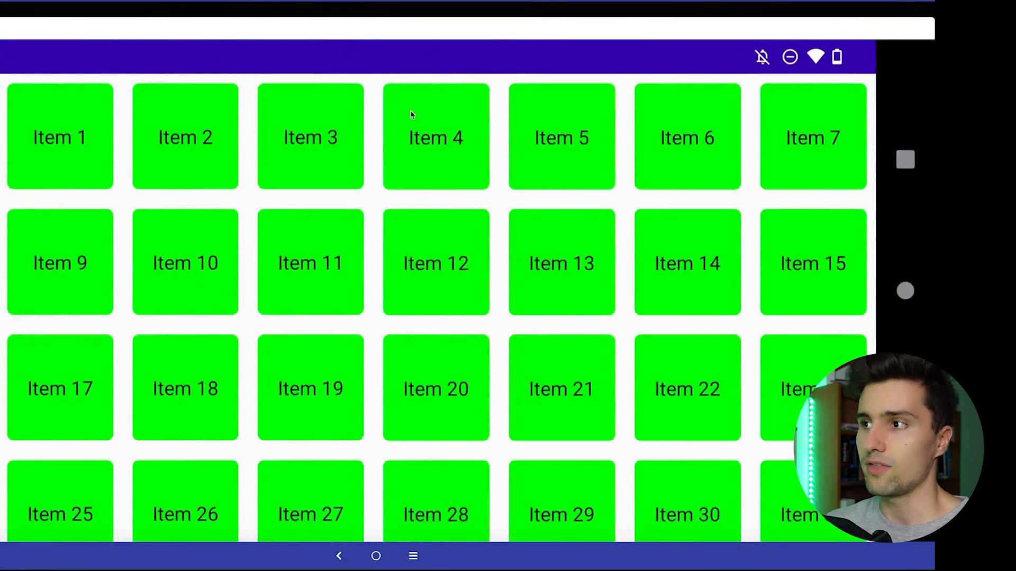
{"action": "mouse_move", "coordinate": [376, 153]}
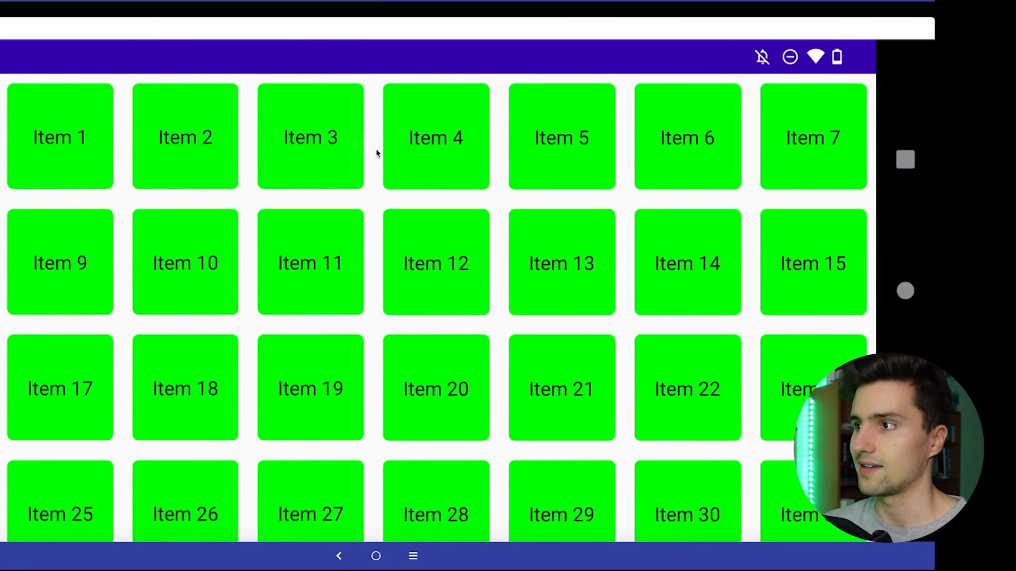
{"action": "mouse_move", "coordinate": [398, 163]}
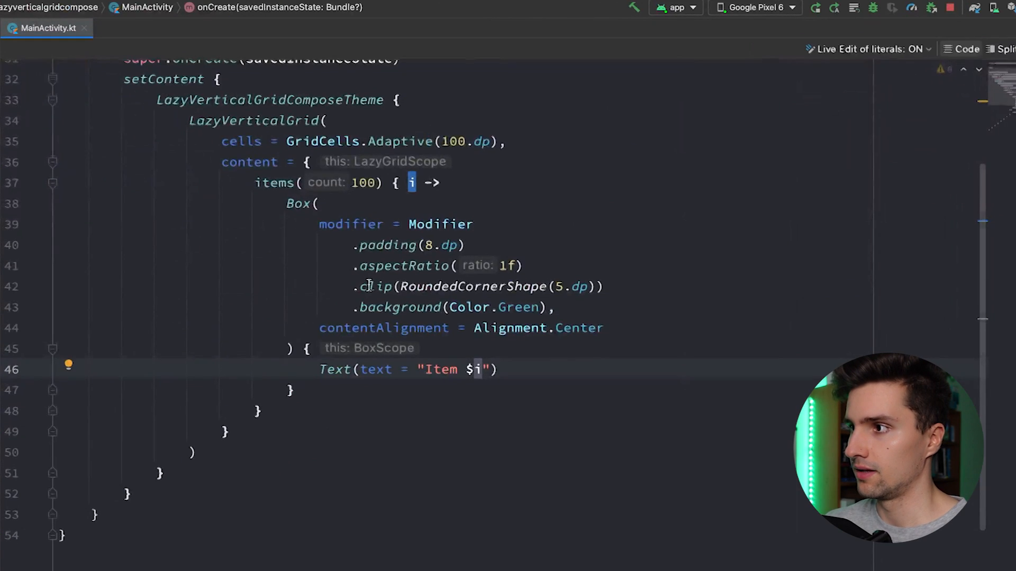
Switch the cells argument back to GridCells.Fixed(5).
{"action": "type", "text": "Fixe"}
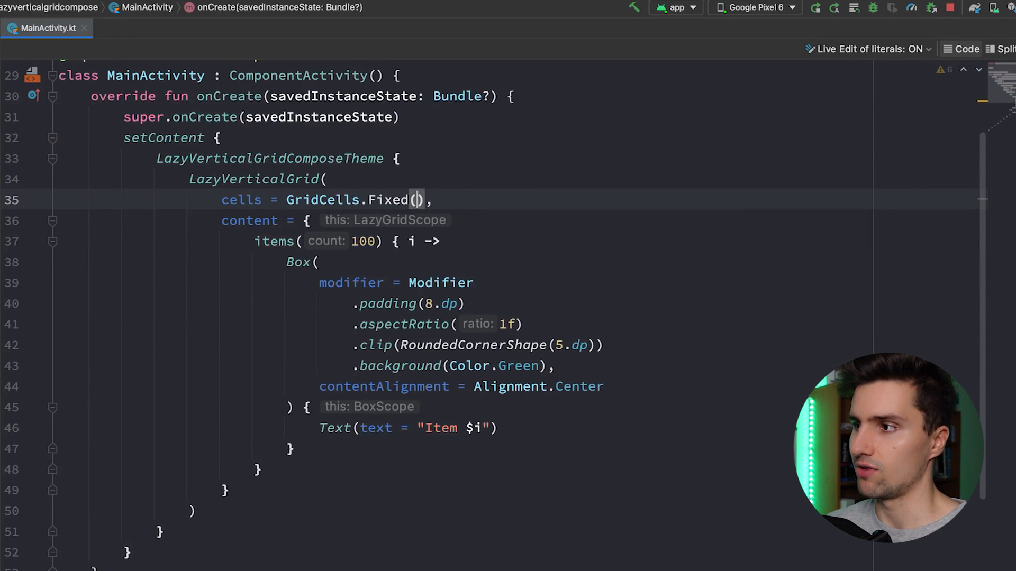
{"action": "type", "text": "5"}
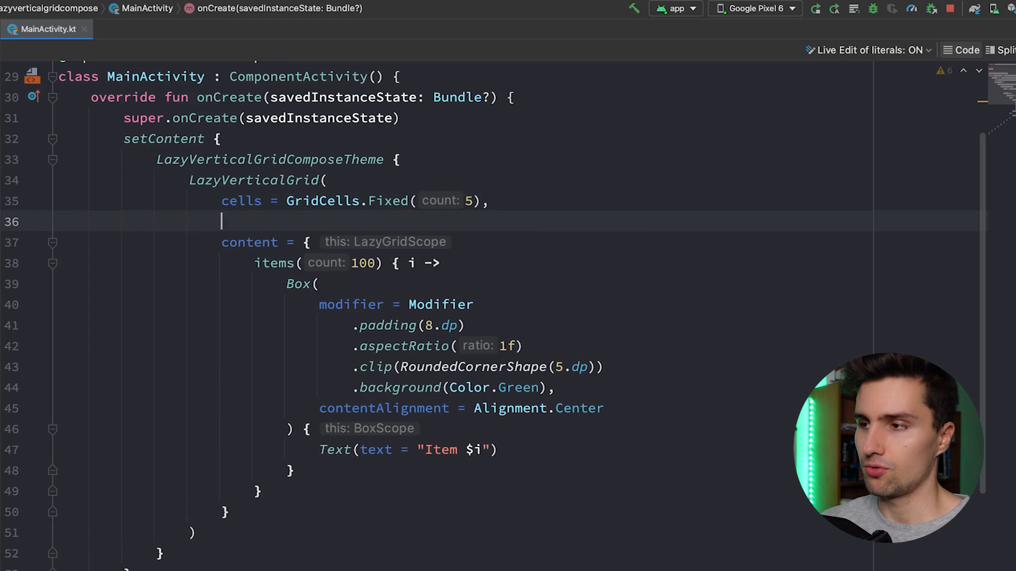
Set state = state on LazyVerticalGrid and declare val state = rememberLazyListState().
{"action": "type", "text": "state ,"}
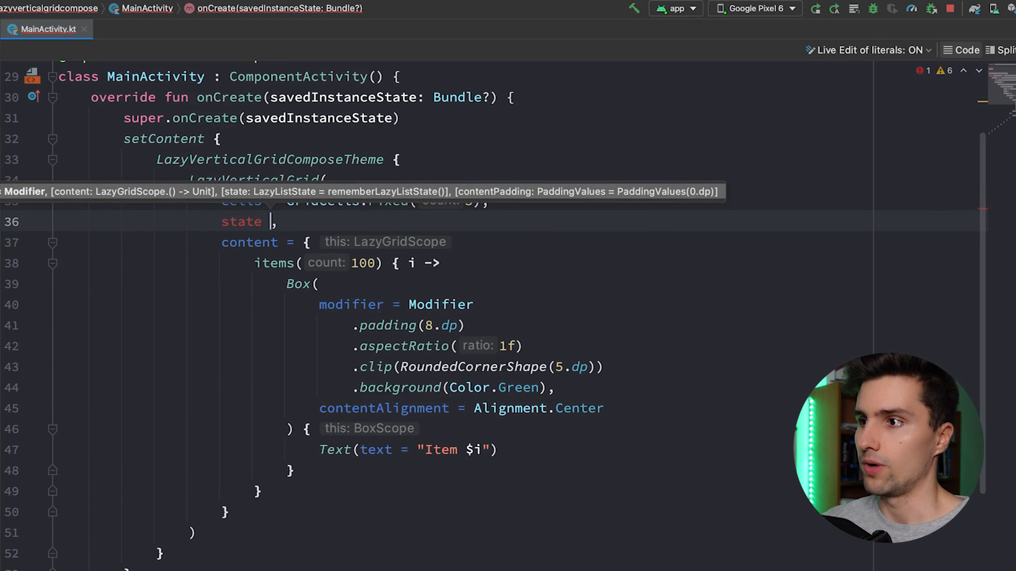
{"action": "type", "text": "="}
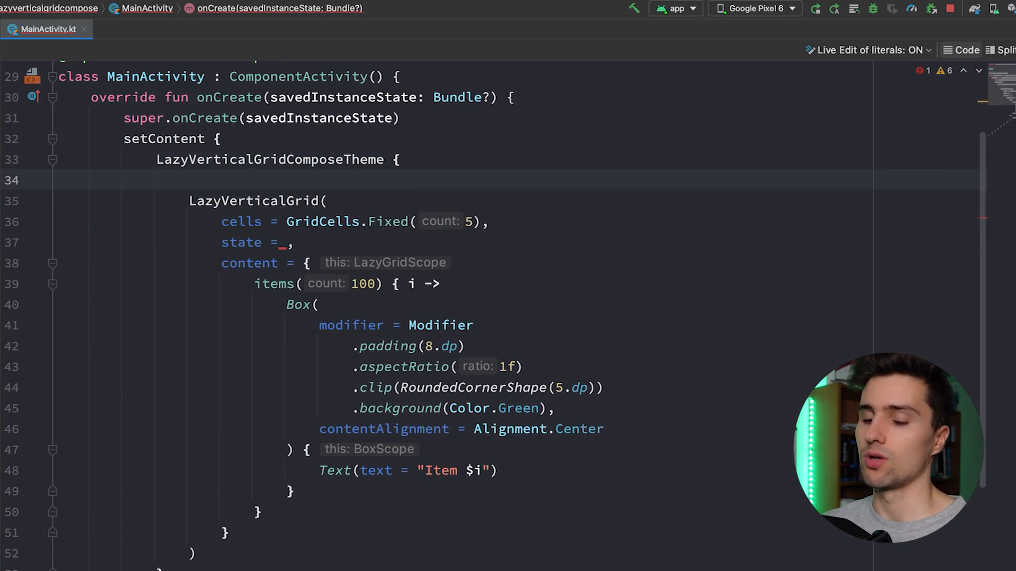
{"action": "type", "text": "val state"}
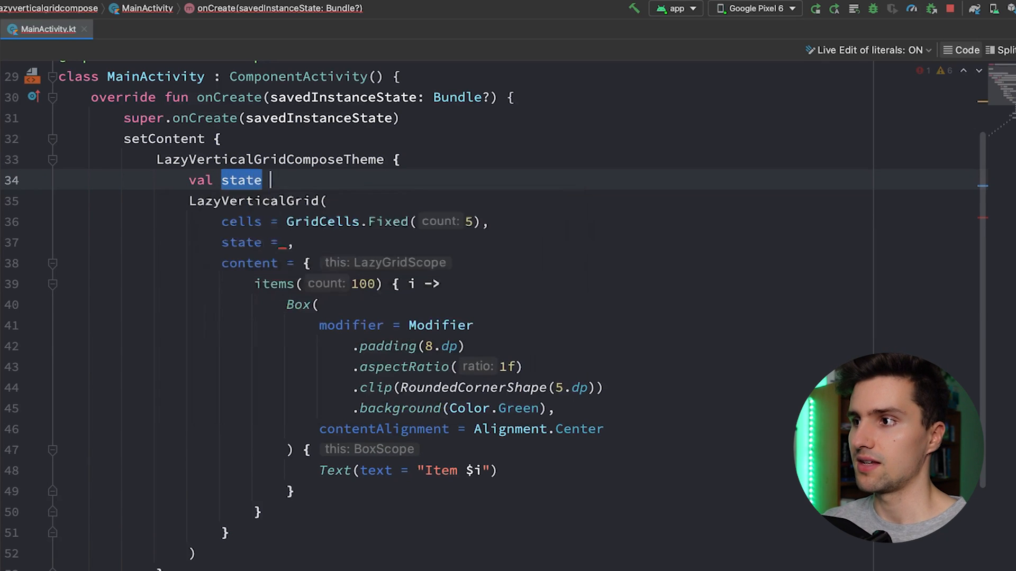
{"action": "type", "text": "= remember"}
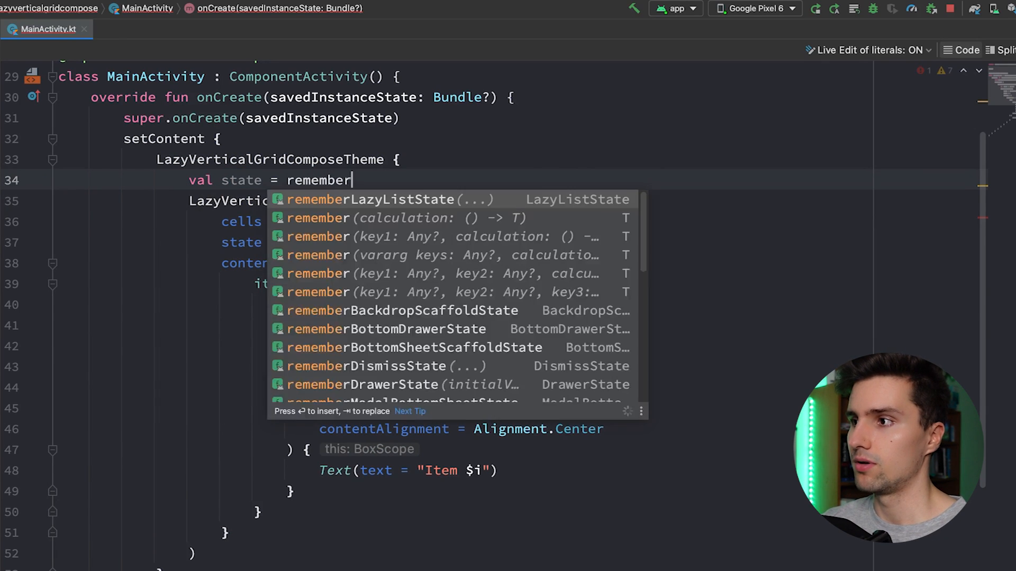
{"action": "left_click", "coordinate": [370, 198]}
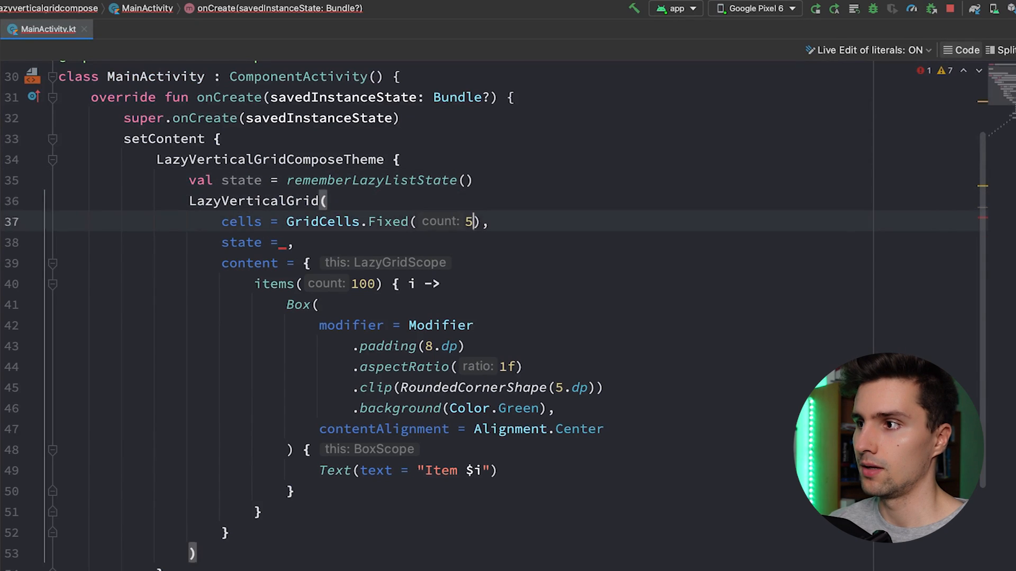
{"action": "type", "text": "state"}
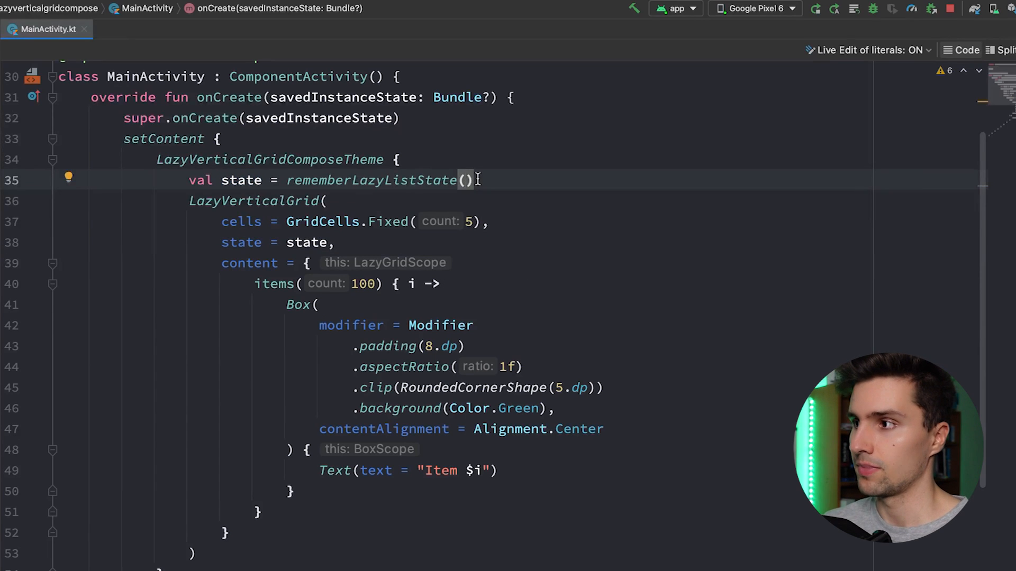
Give rememberLazyListState initialFirstVisibleItemIndex = 99 and run the app on the emulator.
{"action": "key", "text": "Return"}
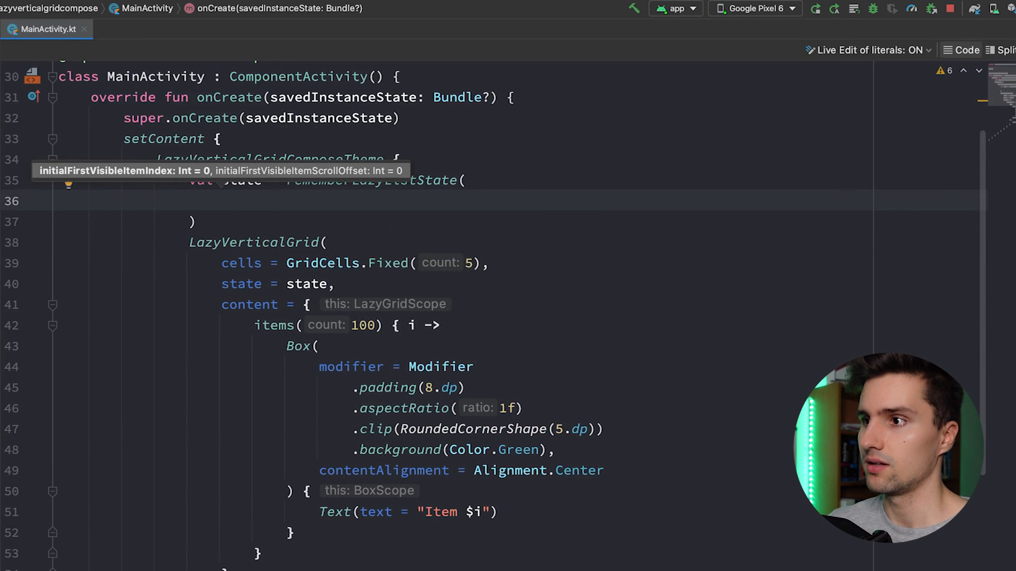
{"action": "type", "text": "i"}
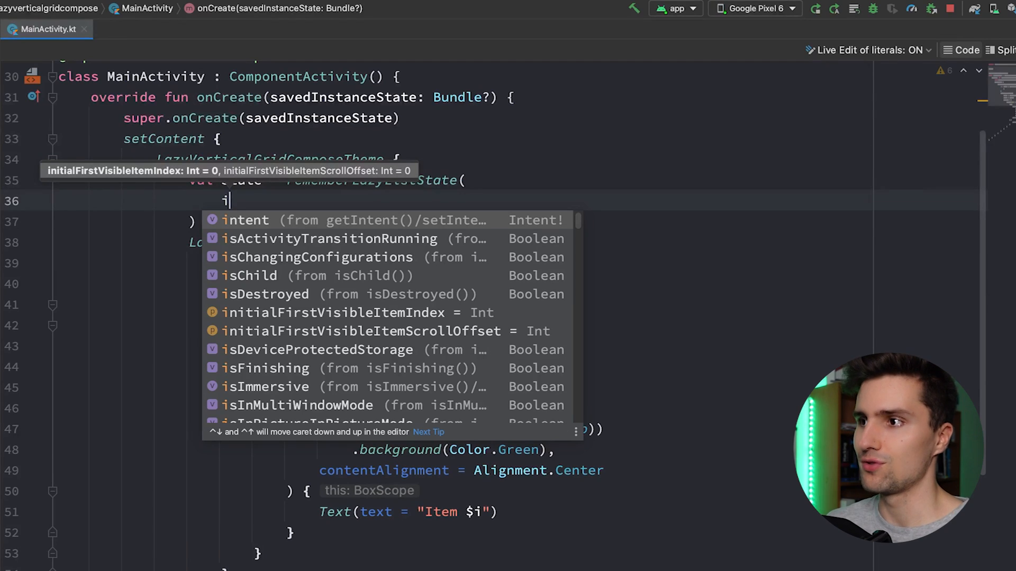
{"action": "type", "text": "nitialFirstVisibleItemIndex ="}
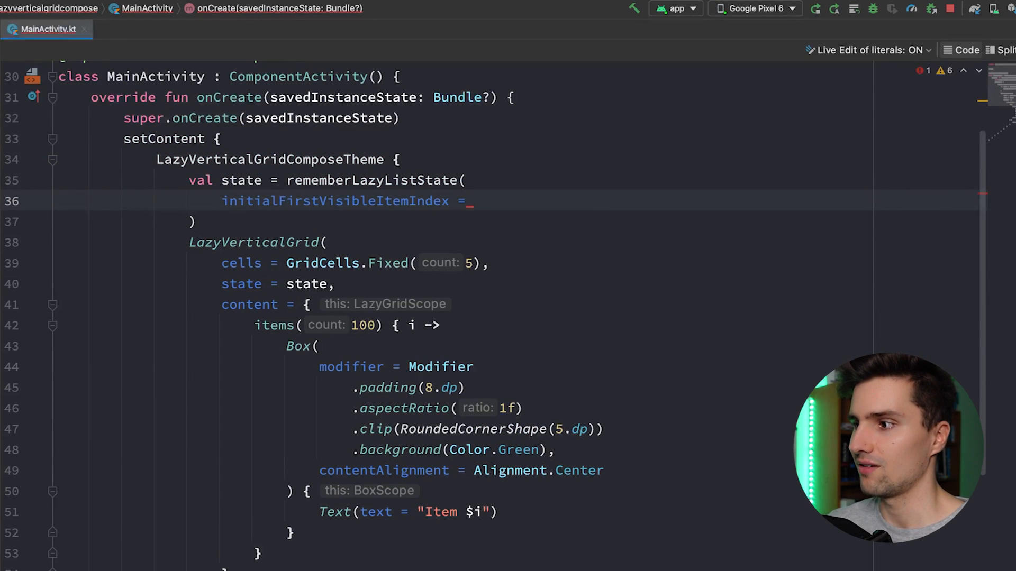
{"action": "type", "text": "99"}
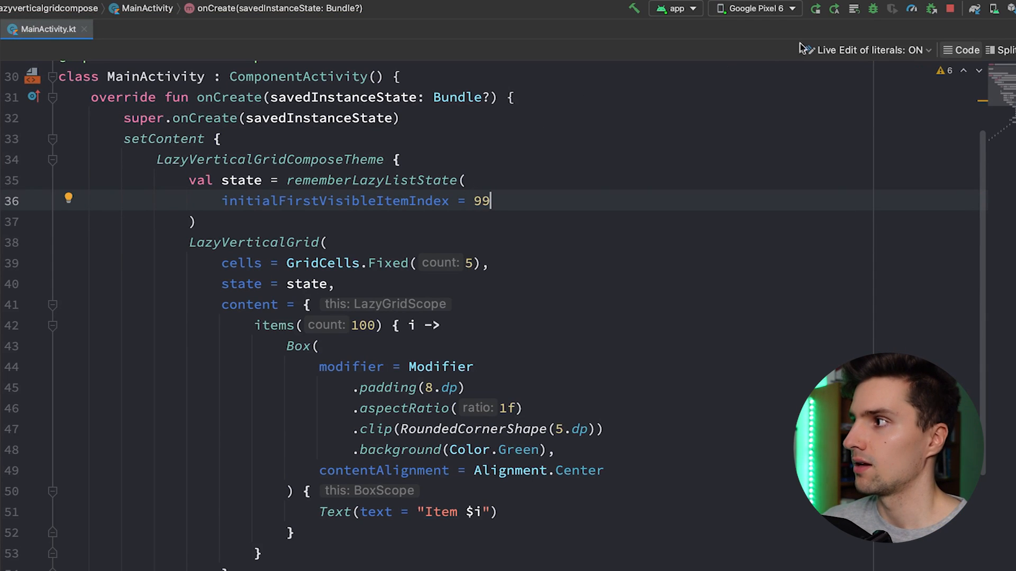
{"action": "left_click", "coordinate": [815, 8]}
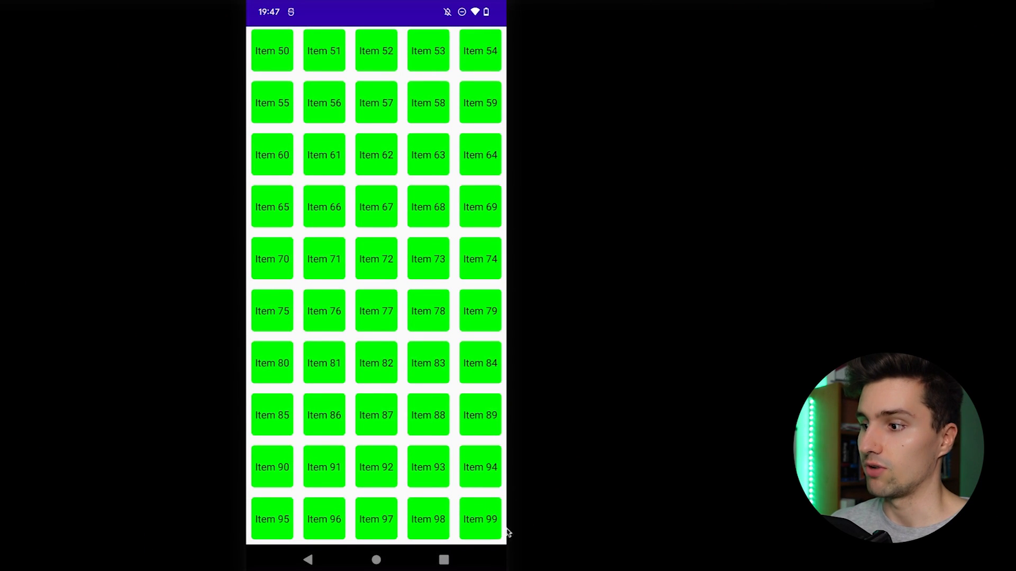
{"action": "mouse_move", "coordinate": [490, 504]}
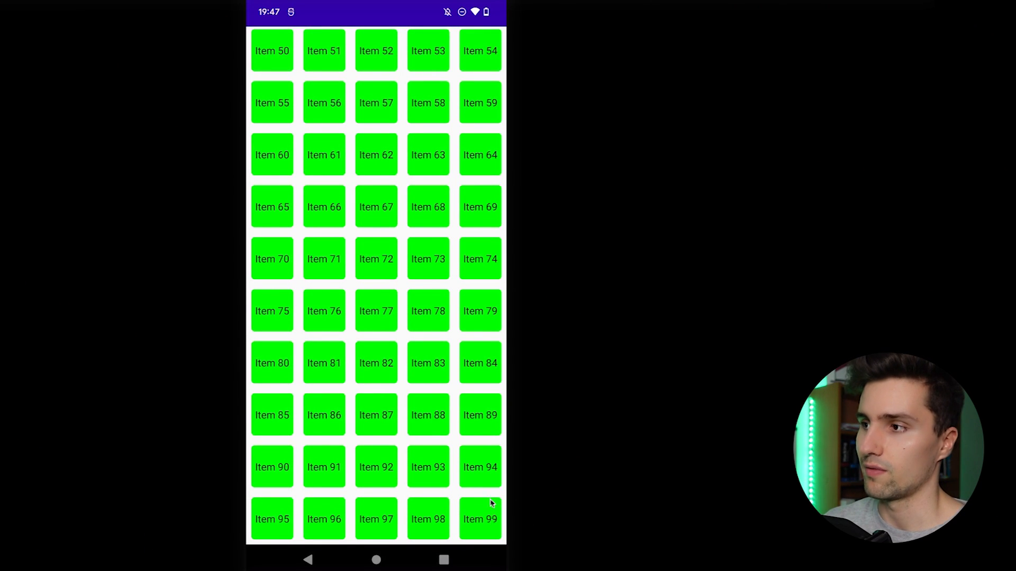
Review the emulator's five-column grid scrolled to Item 99, then return to MainActivity code.
{"action": "scroll", "scroll_direction": "up", "scroll_amount": 3}
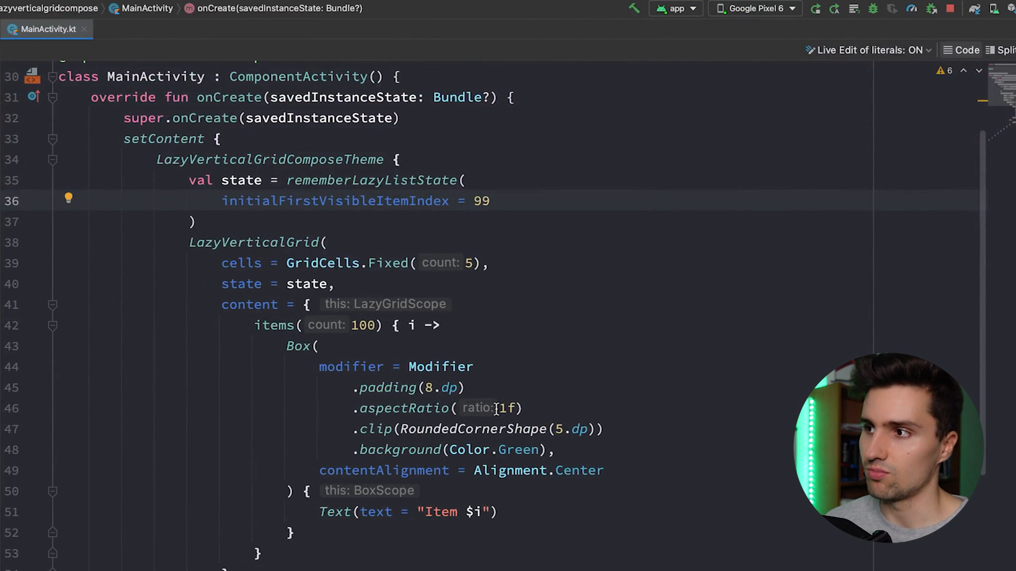
Add state.animateScrollToItem(99) on a new line below the state declaration.
{"action": "key", "text": "Enter"}
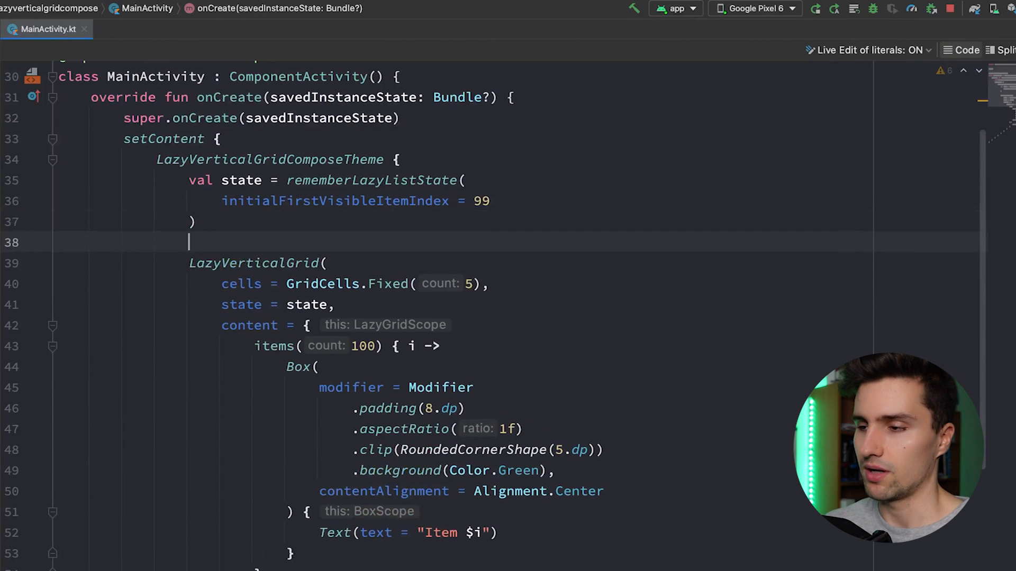
{"action": "type", "text": "state."}
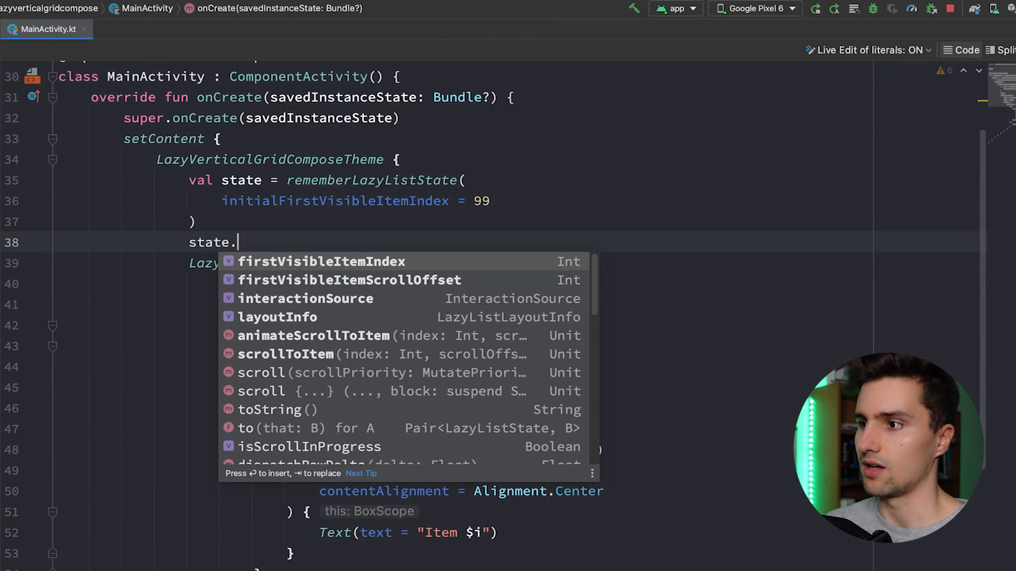
{"action": "type", "text": "animate"}
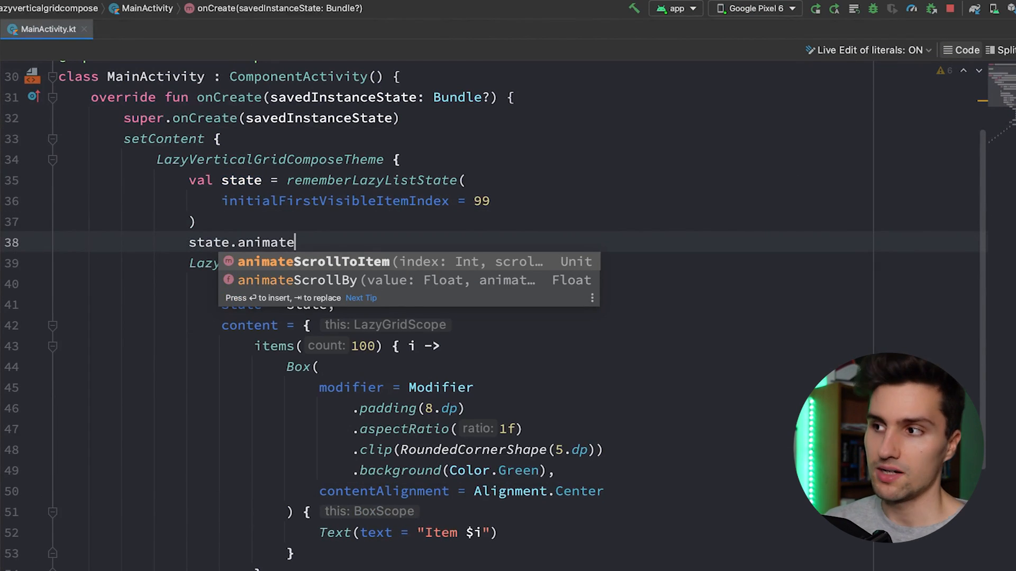
{"action": "type", "text": "ScrollToItem(99)"}
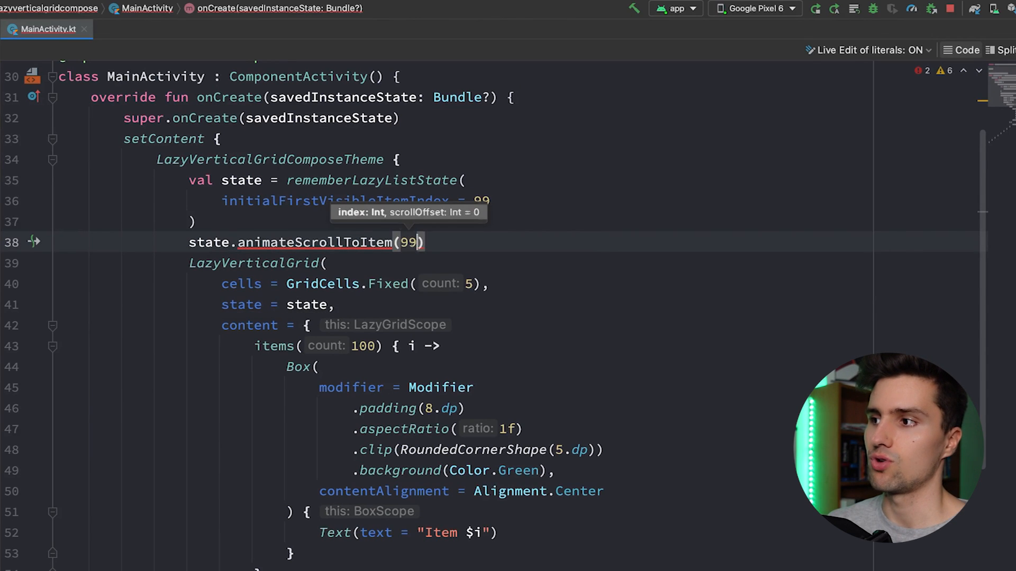